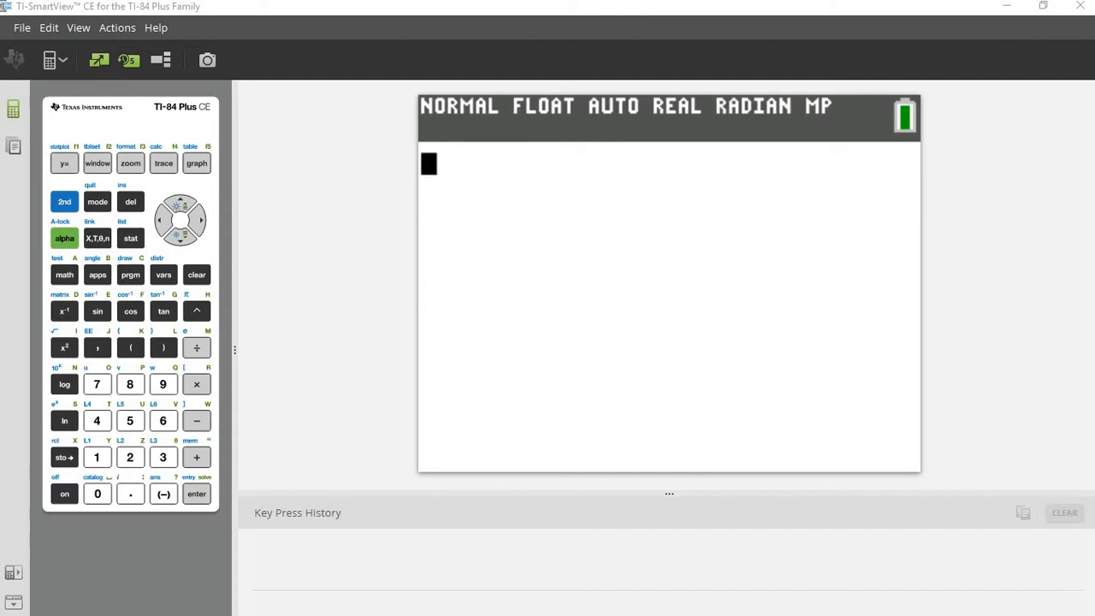
mouse_move(339, 486)
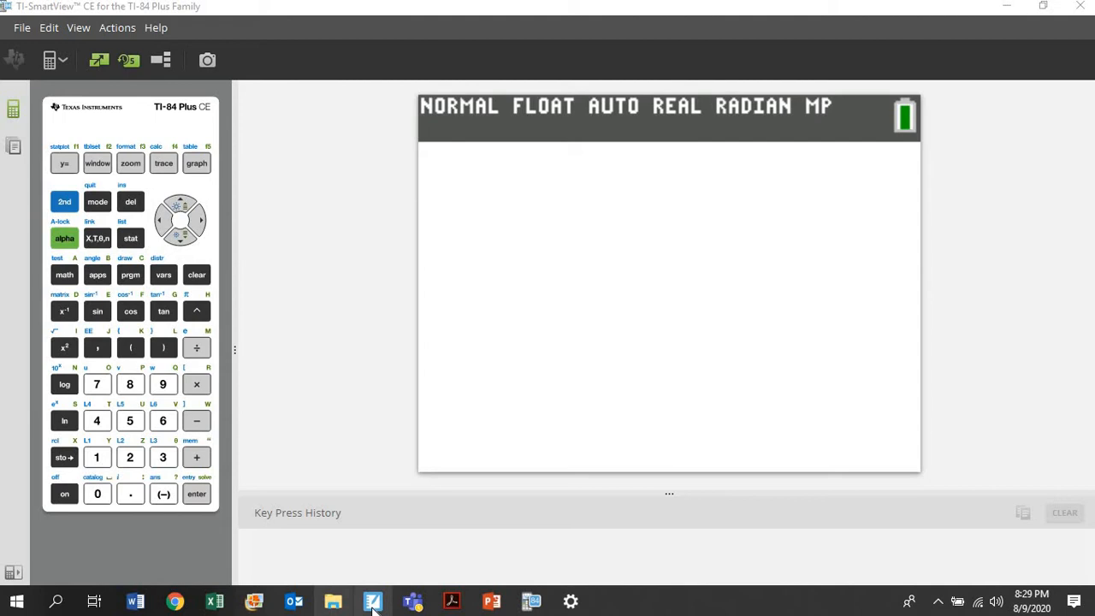
Switch to the SMART Notebook worksheet showing the four expressions to evaluate
click(373, 601)
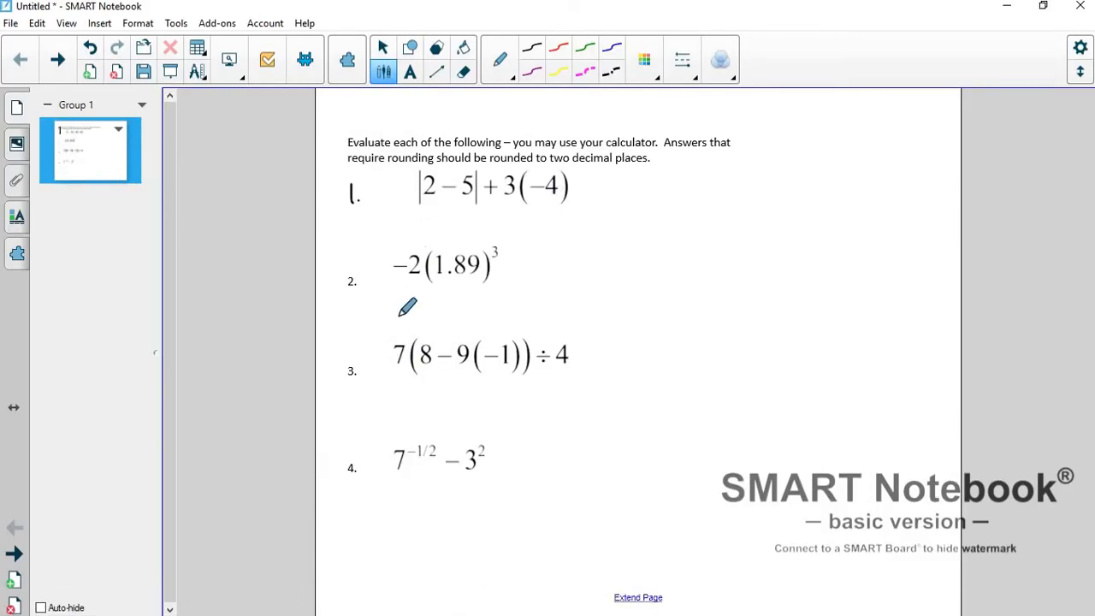
mouse_move(592, 448)
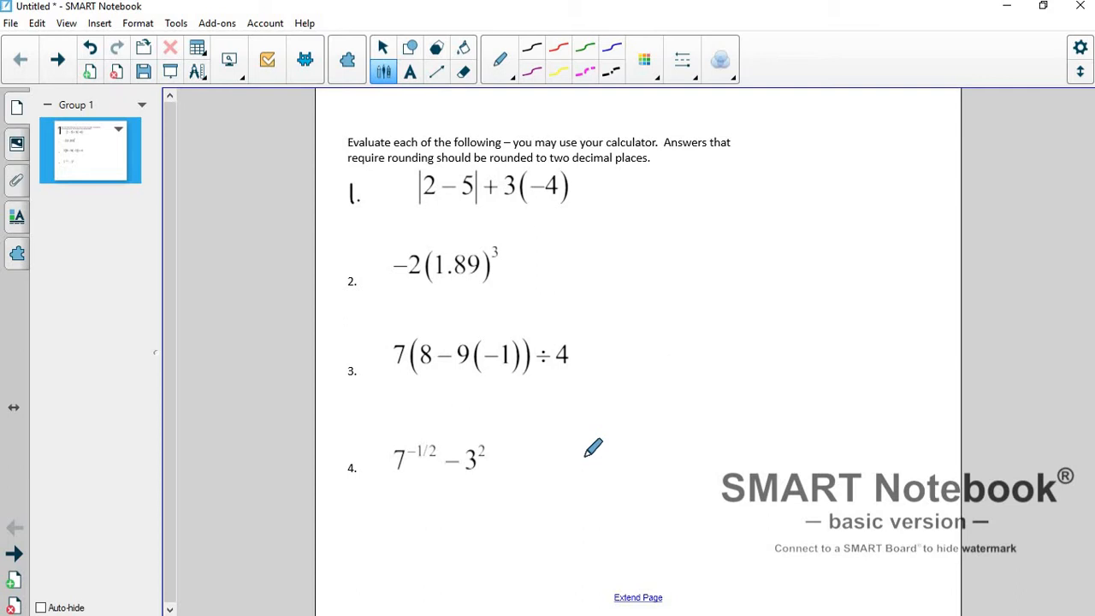
mouse_move(465, 205)
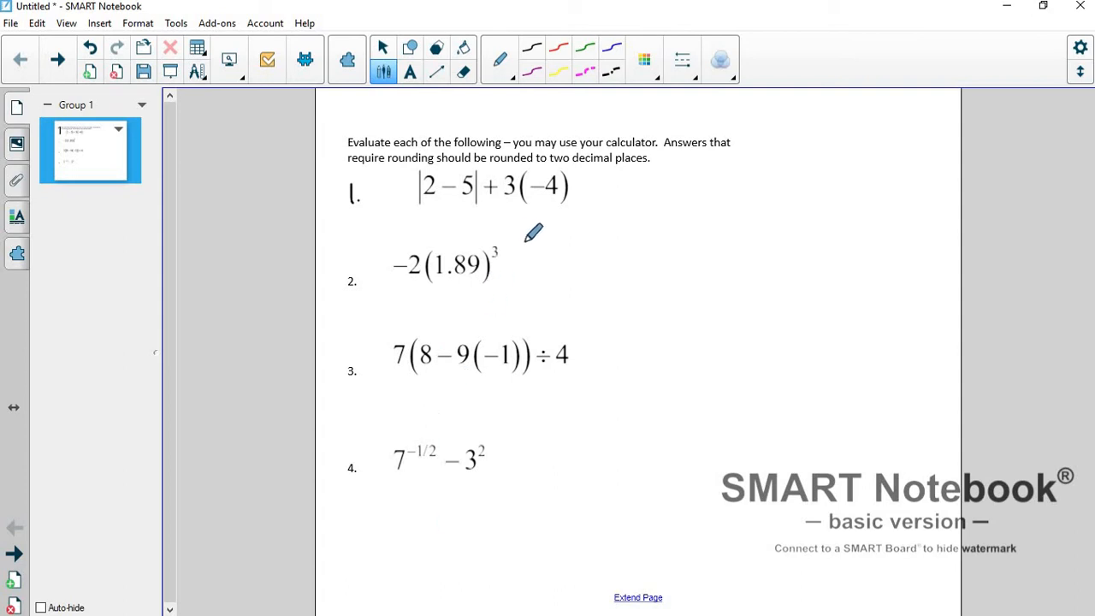
mouse_move(590, 223)
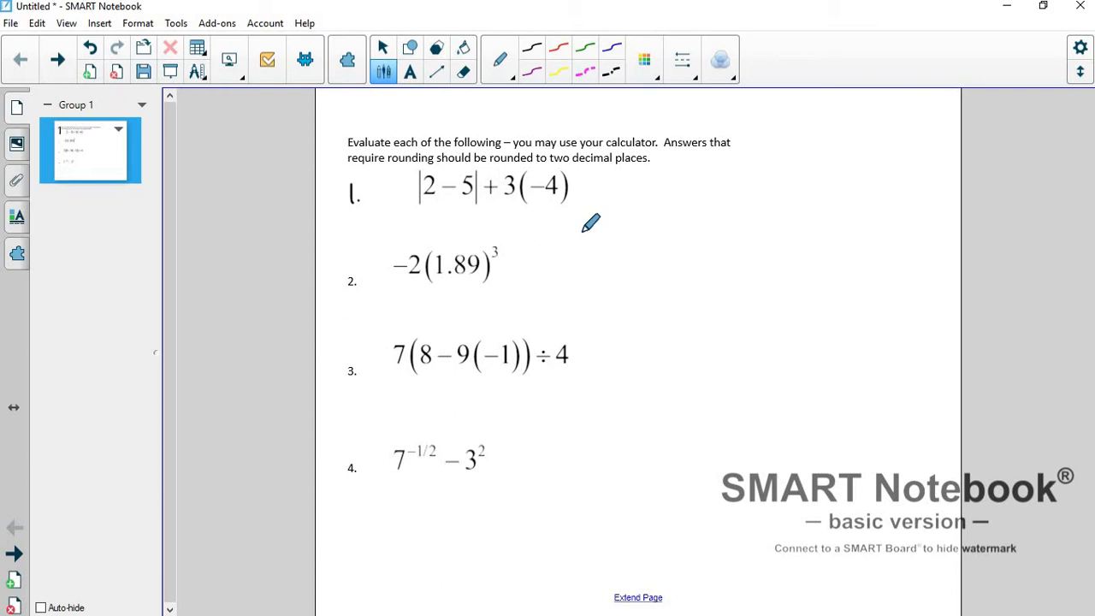
mouse_move(428, 202)
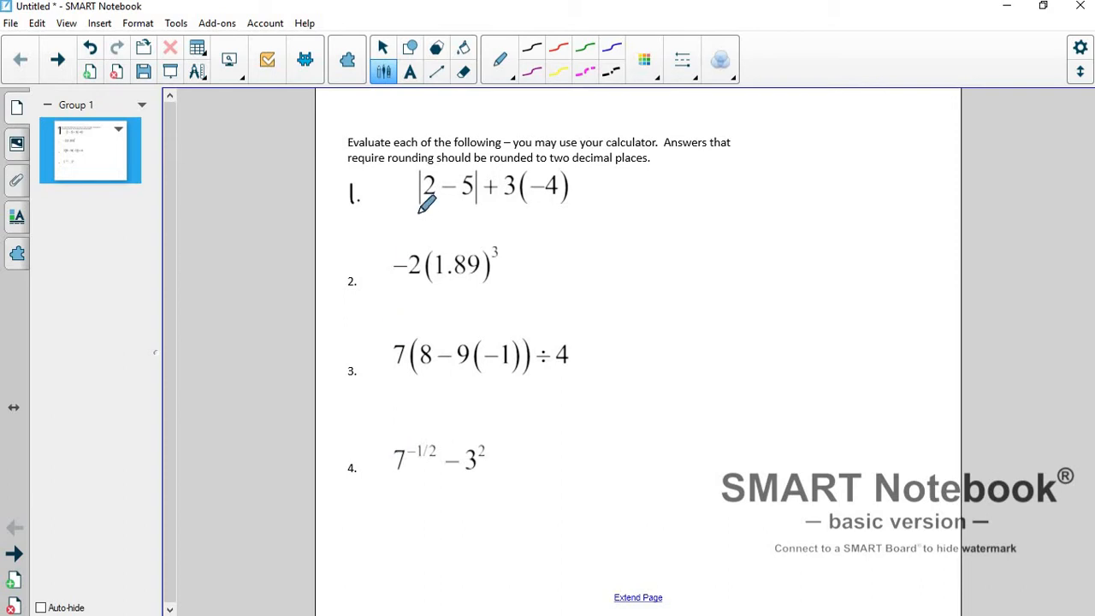
mouse_move(532, 208)
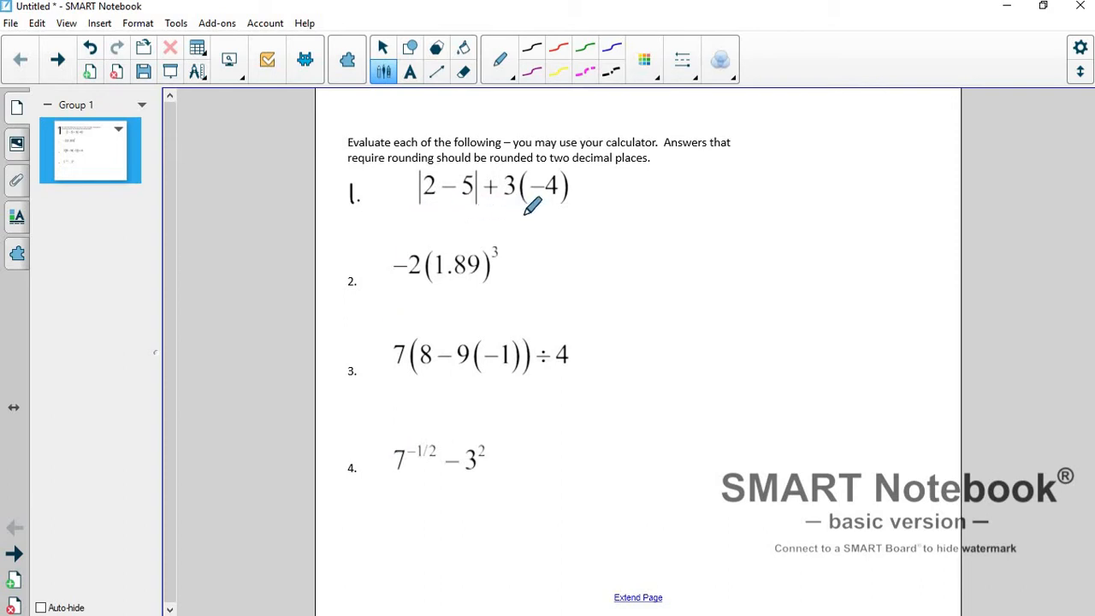
mouse_move(443, 352)
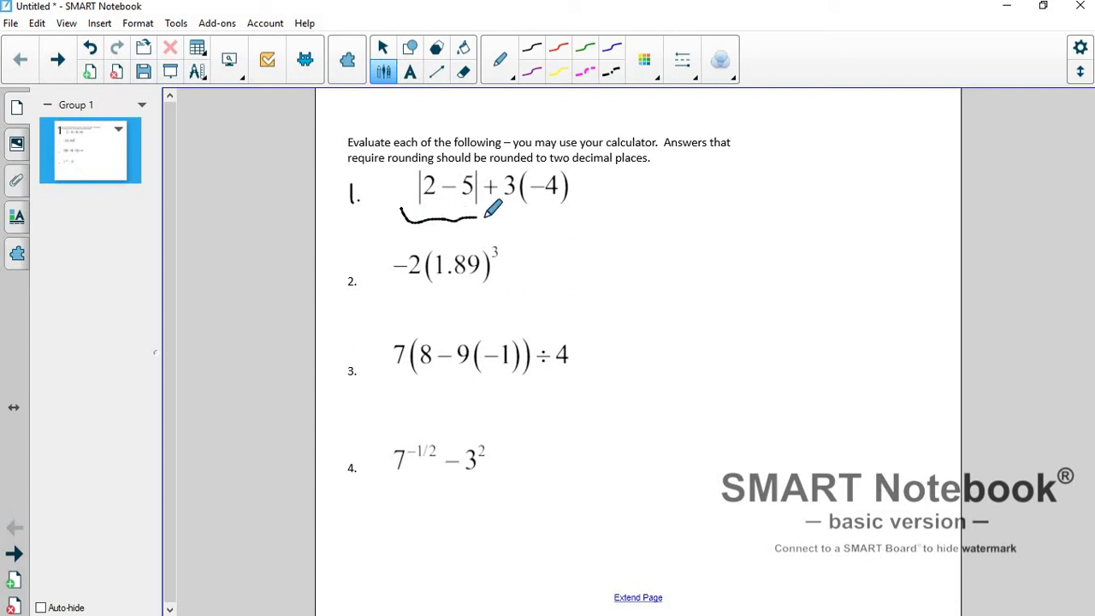
mouse_move(790, 195)
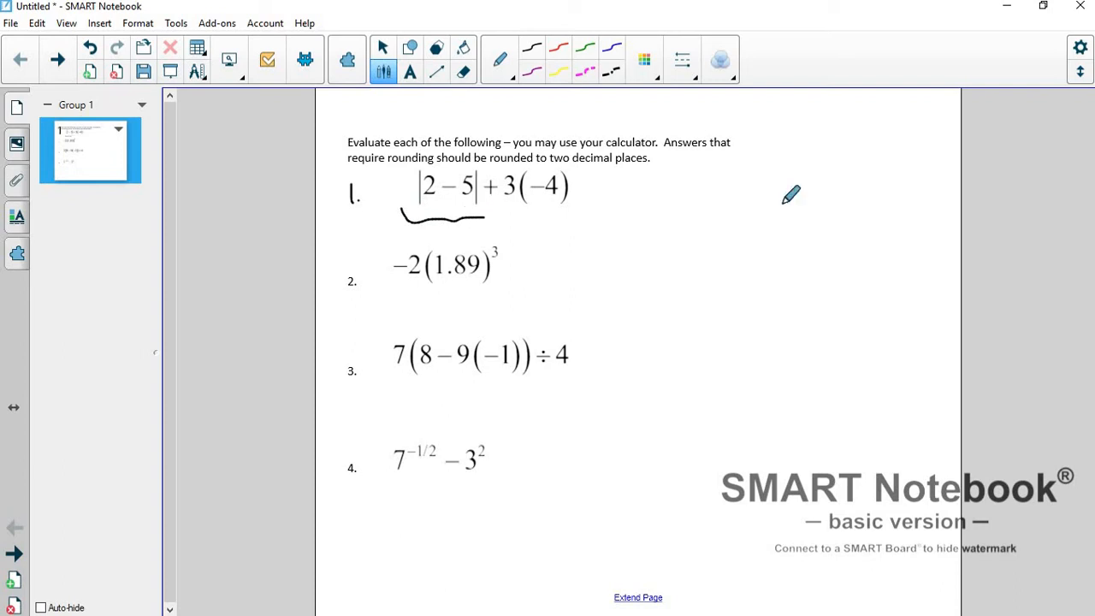
mouse_move(796, 146)
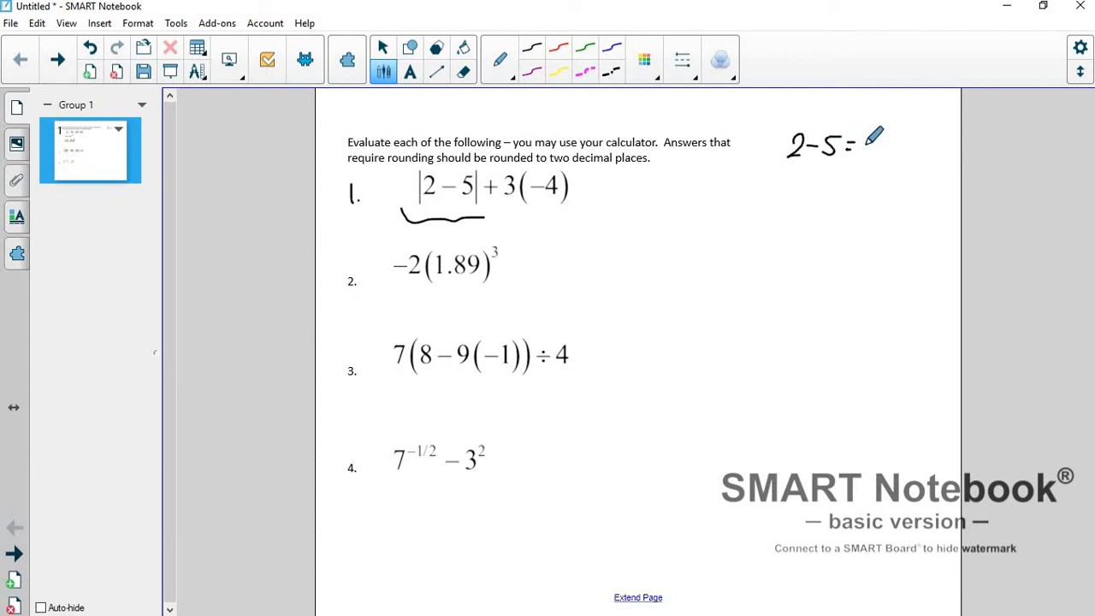
Handwrite the working |2−5| = |−3| = 3 beside problem 1
drag(852, 146, 893, 145)
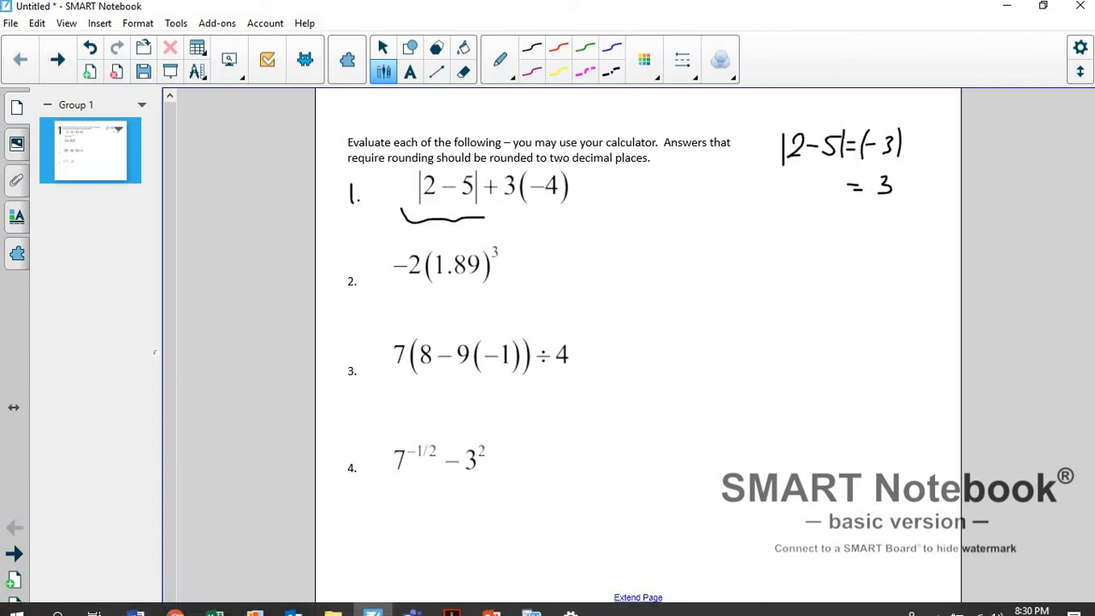
On the emulator, insert abs( from the MATH NUM menu to start problem 1
click(531, 603)
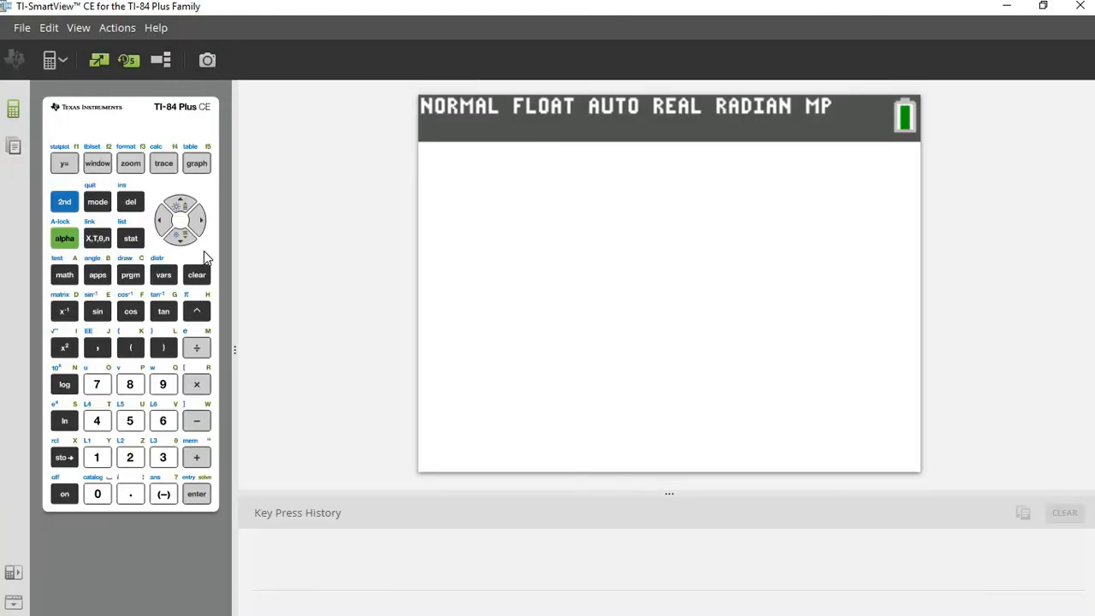
click(65, 274)
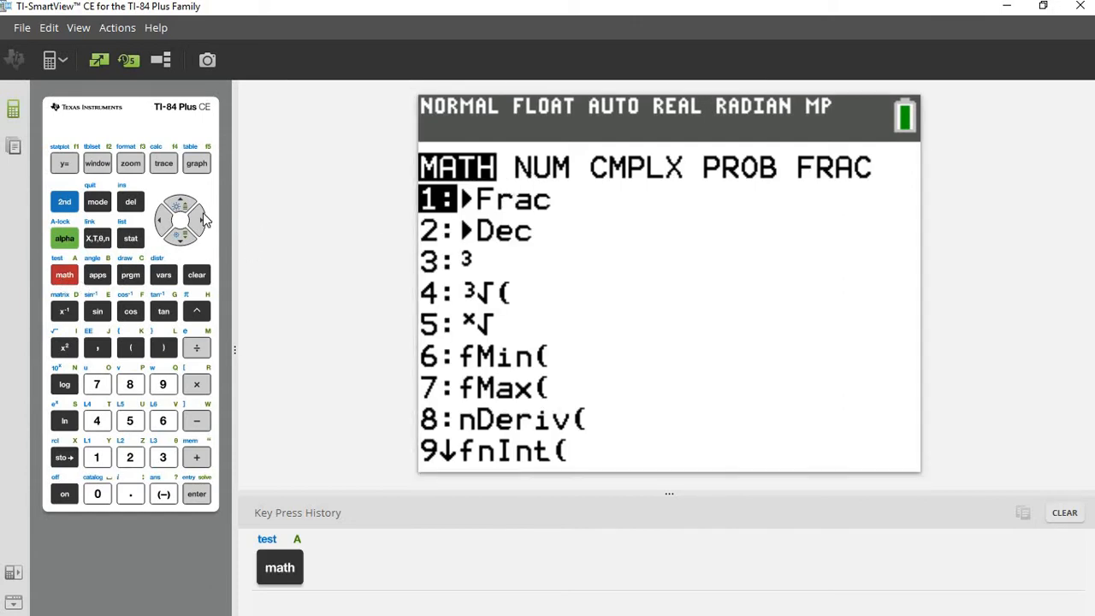
key(Right)
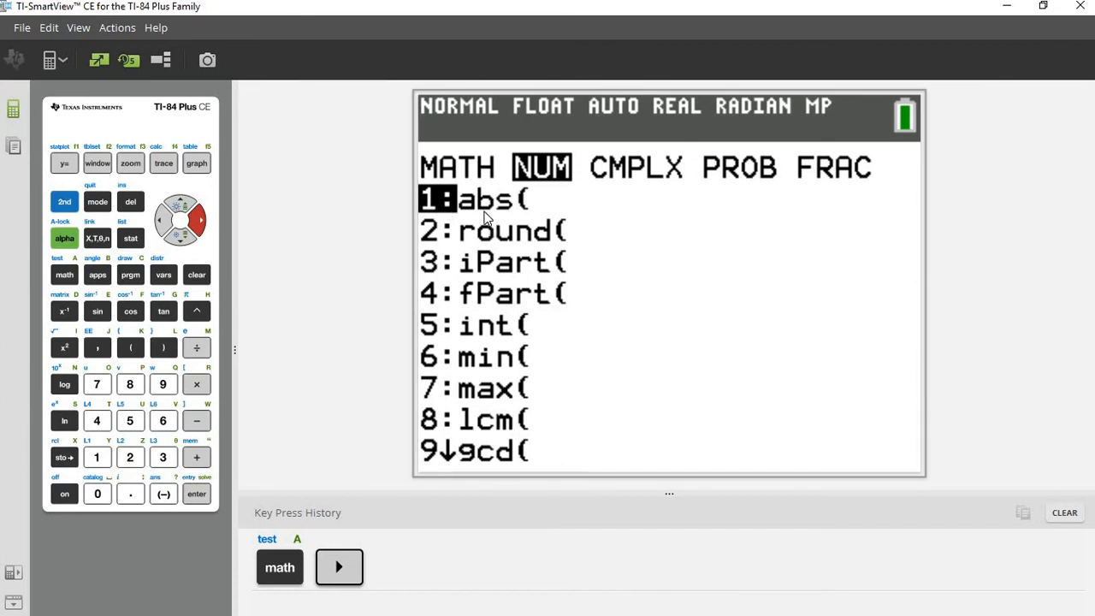
mouse_move(468, 216)
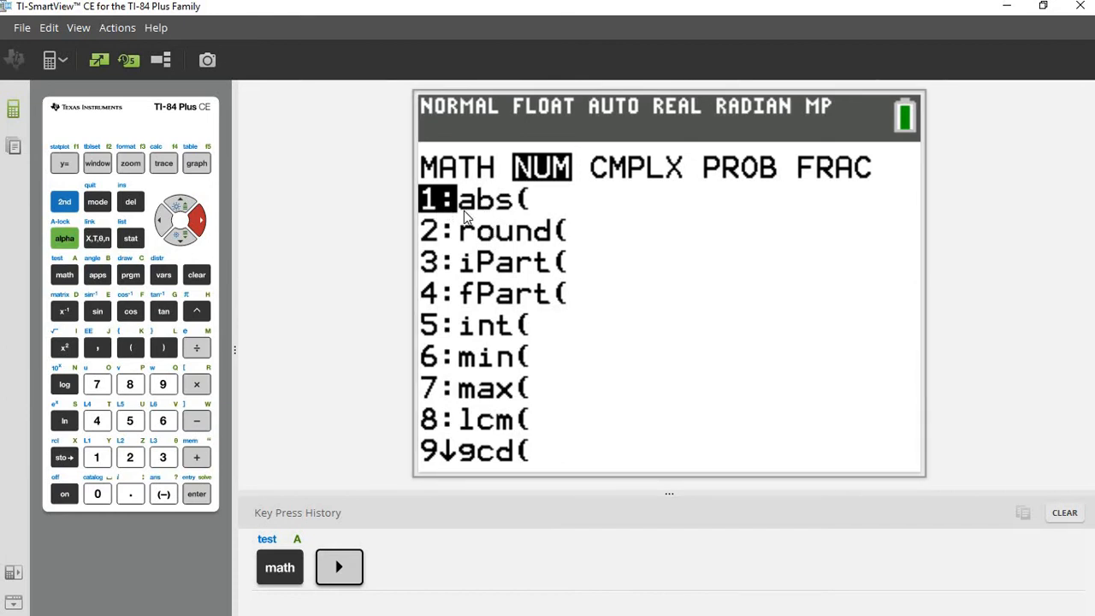
click(195, 493)
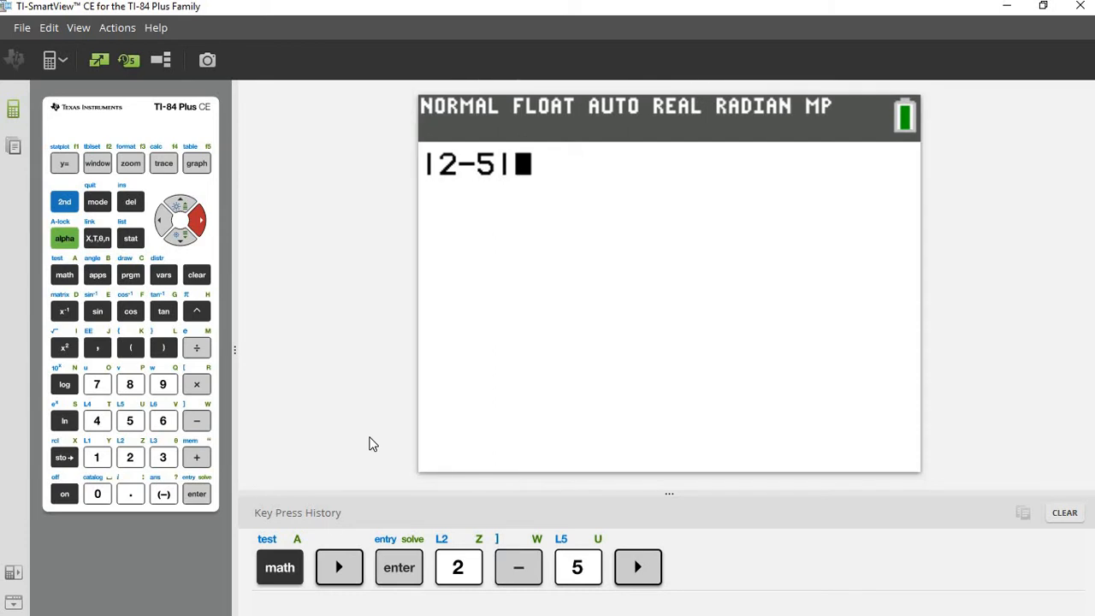
Finish typing |2−5|+3(−4) on the home screen, checking problem 1 on the worksheet
click(373, 602)
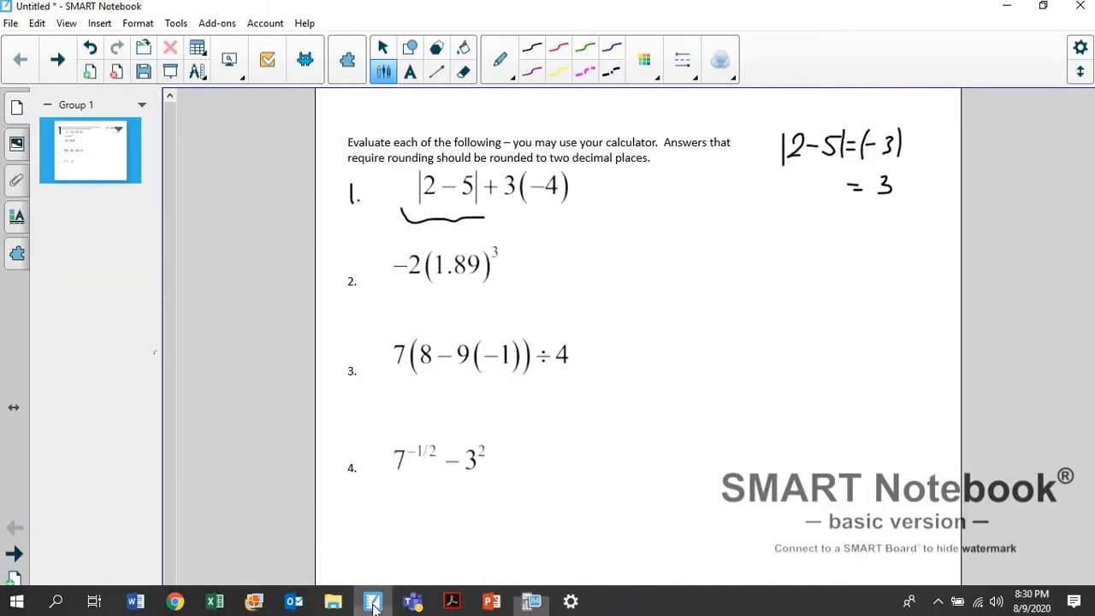
click(373, 603)
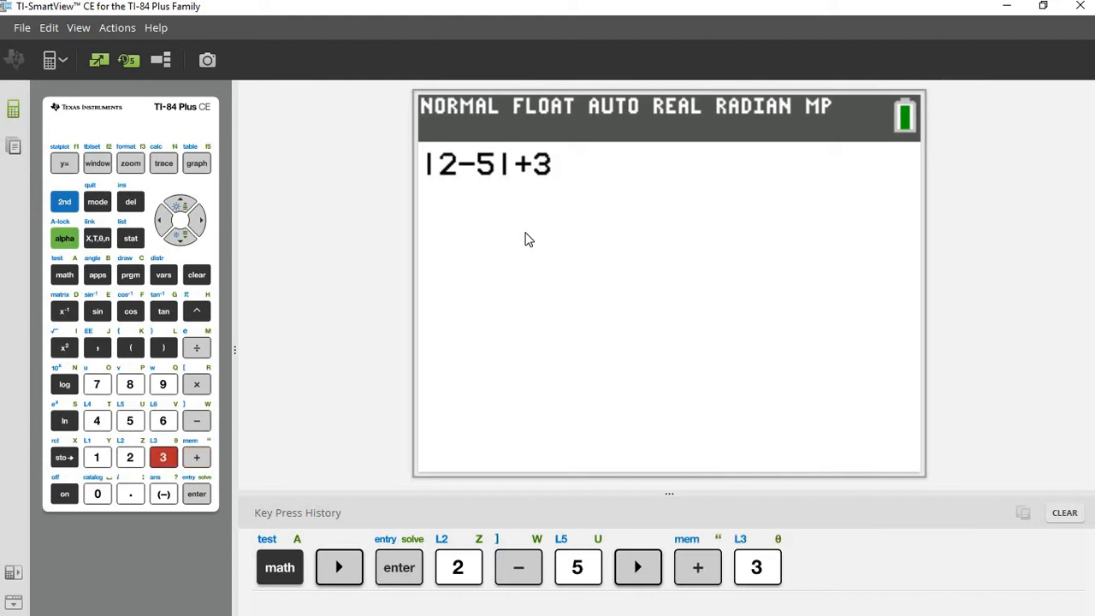
click(130, 348)
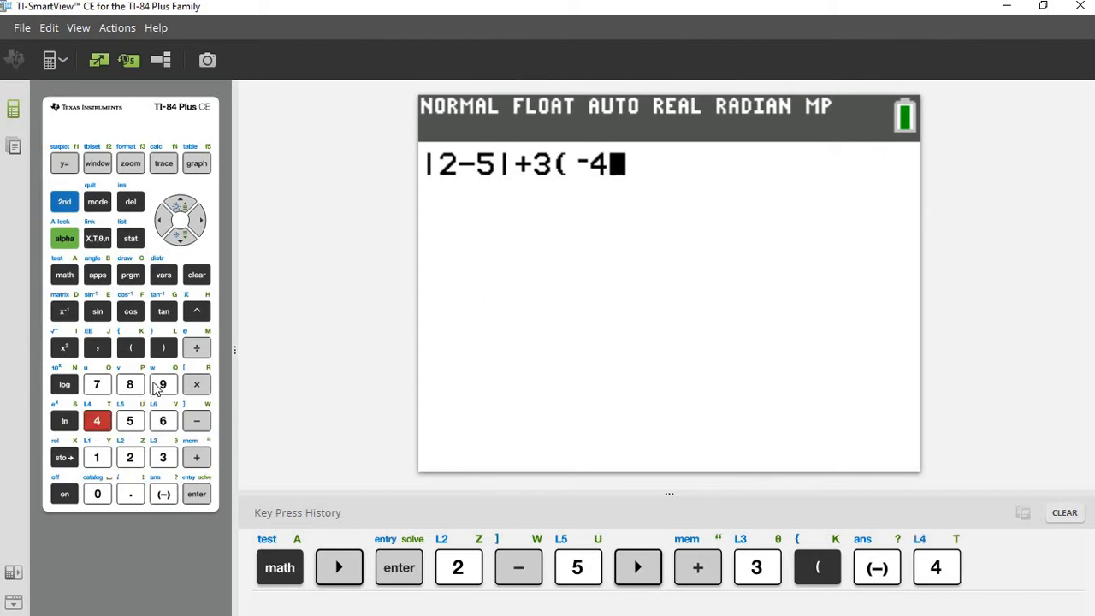
click(163, 347)
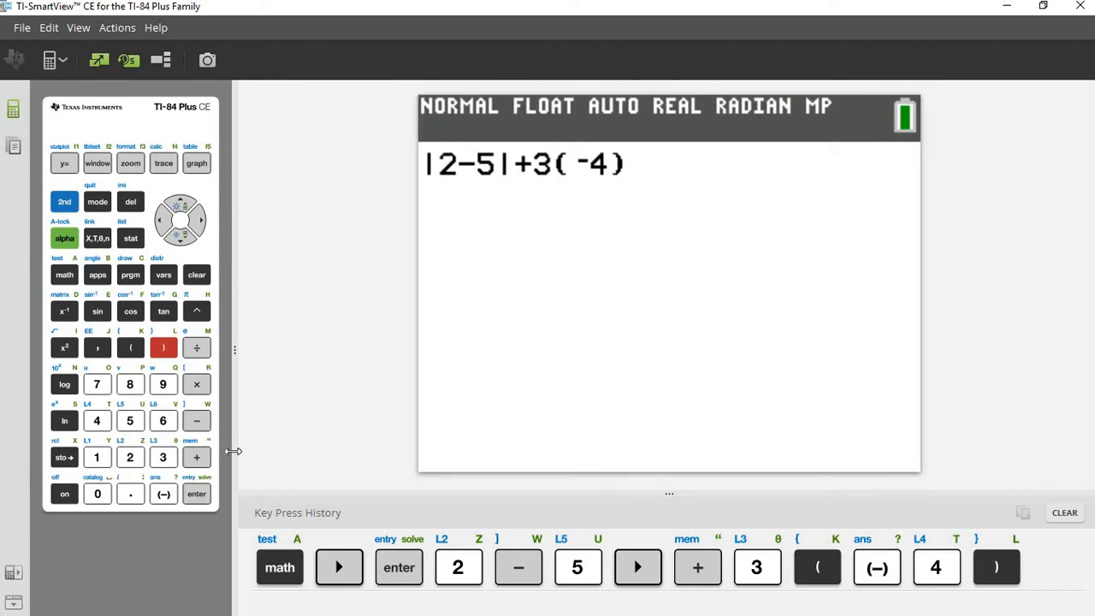
Handwrite −9 as problem 1's answer on the worksheet
click(195, 493)
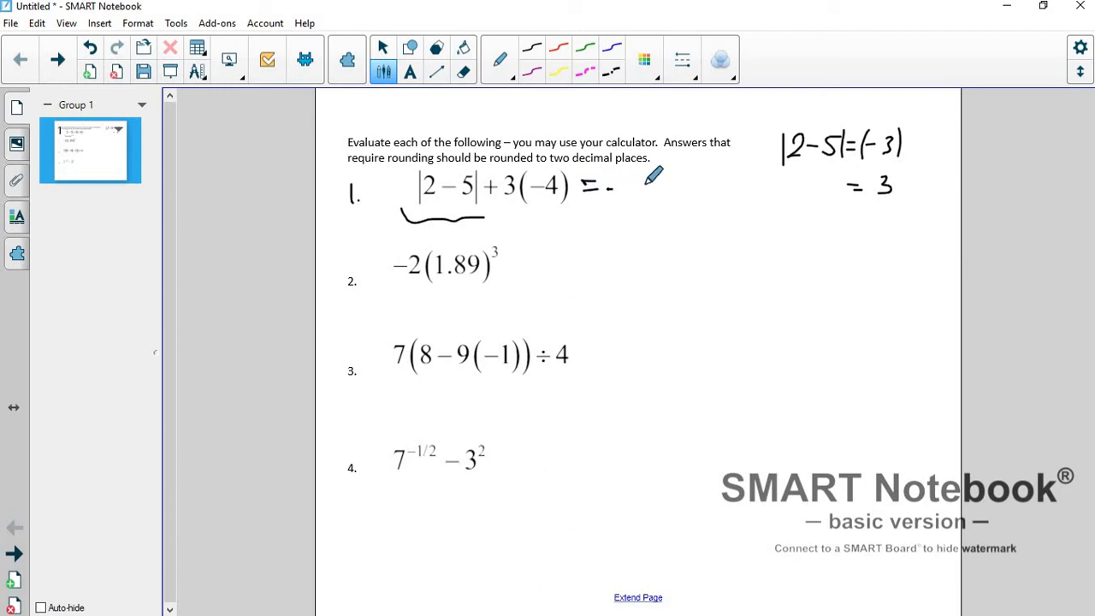
drag(608, 186, 650, 192)
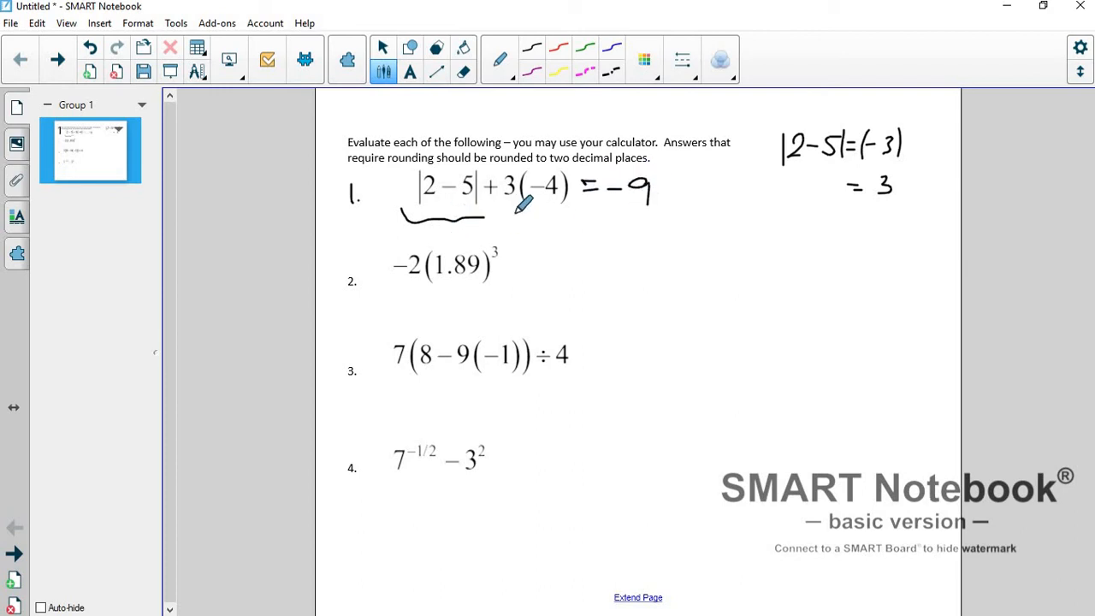
mouse_move(654, 214)
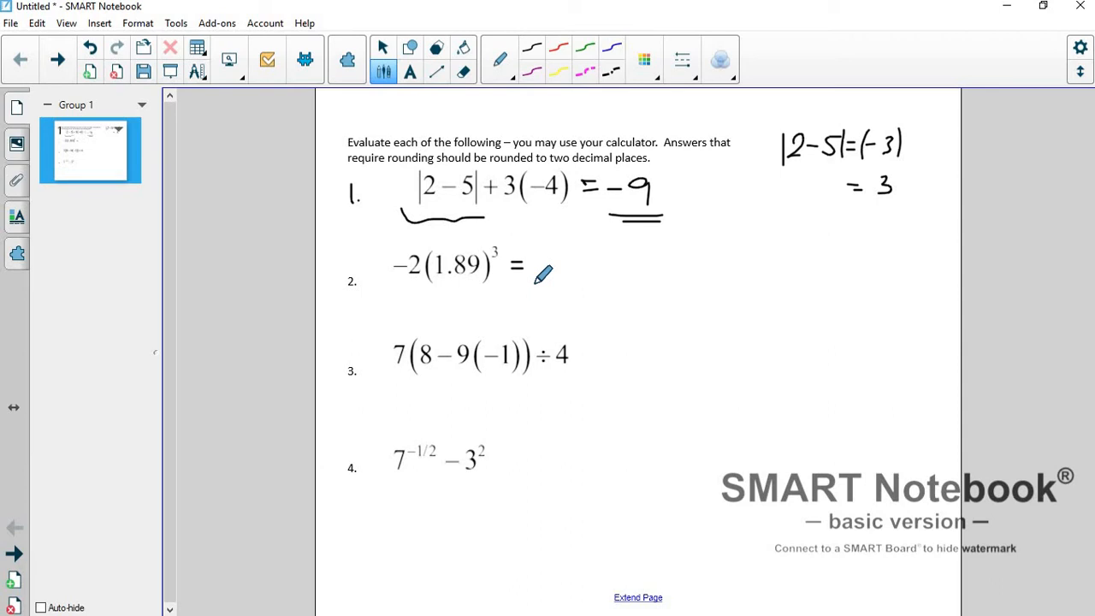
mouse_move(469, 282)
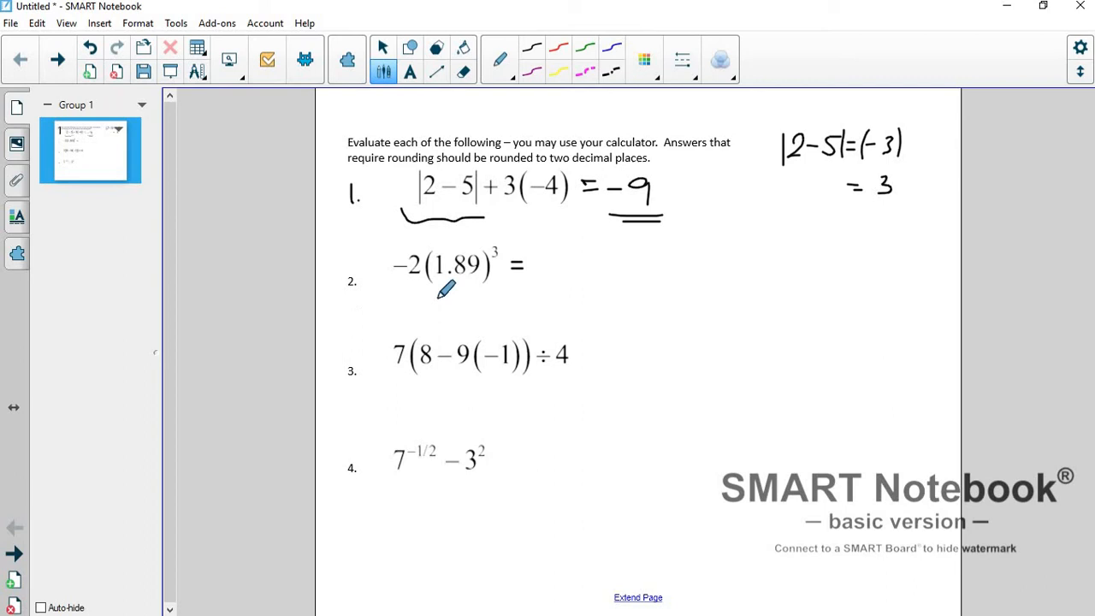
mouse_move(462, 271)
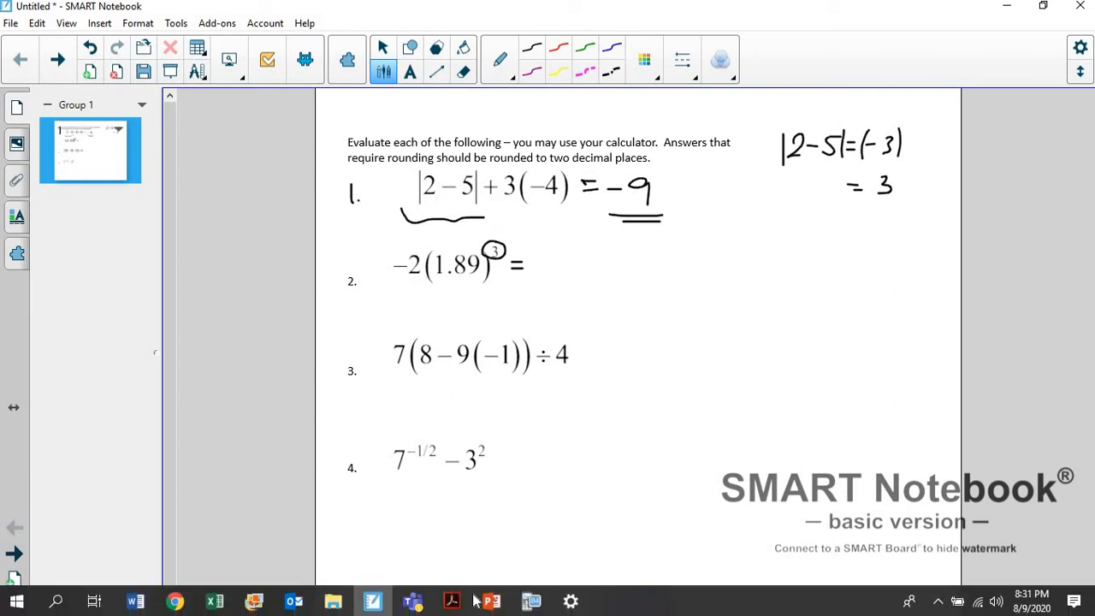
Key −2(1.89) on the emulator, checking problem 2 on the worksheet midway
click(533, 602)
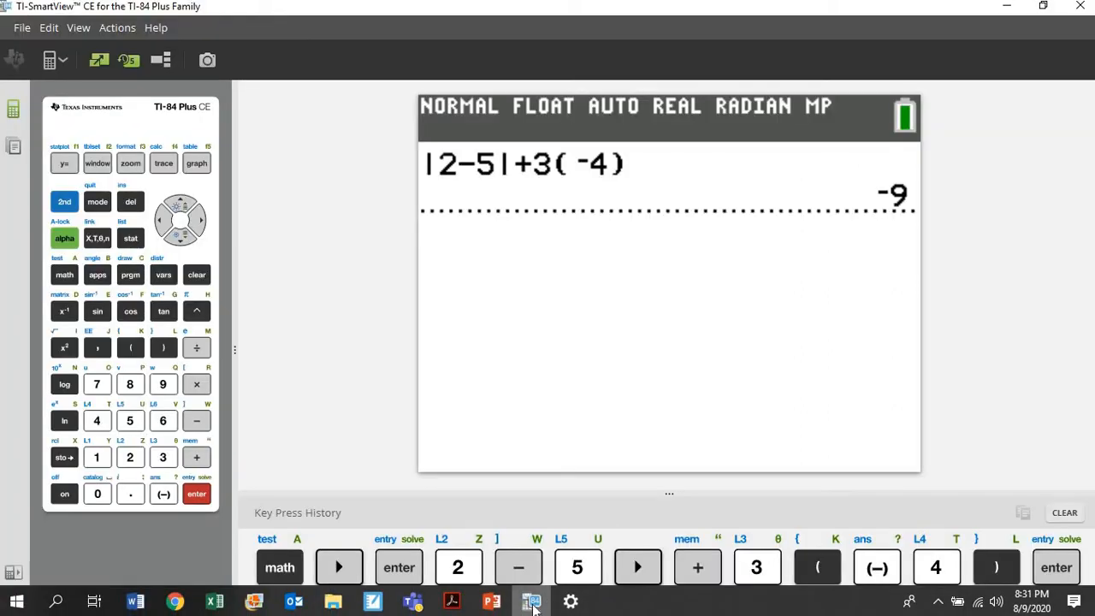
click(162, 493)
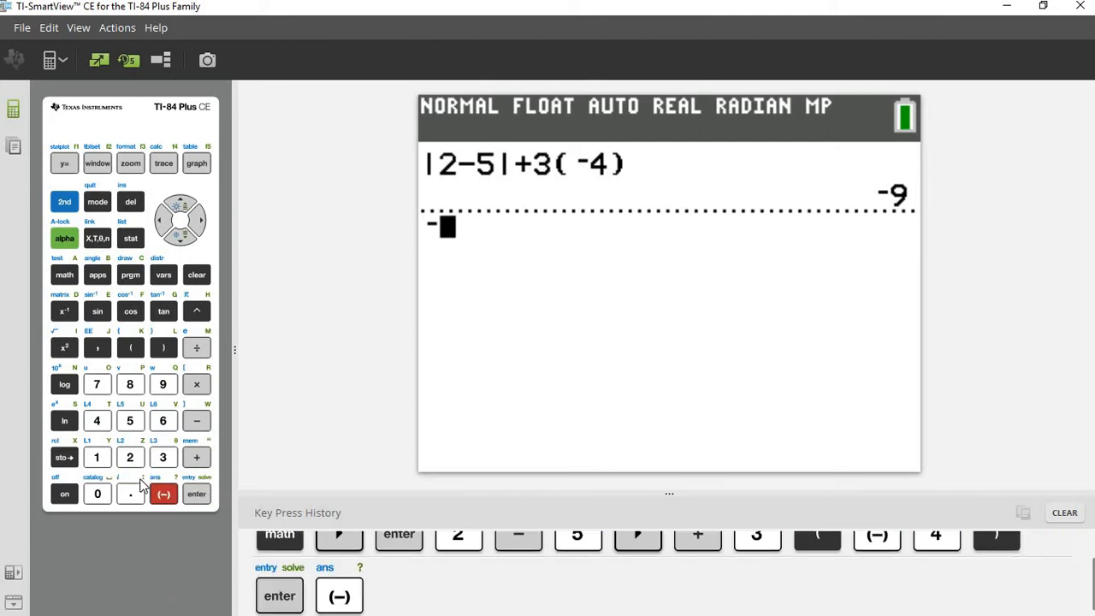
click(130, 457)
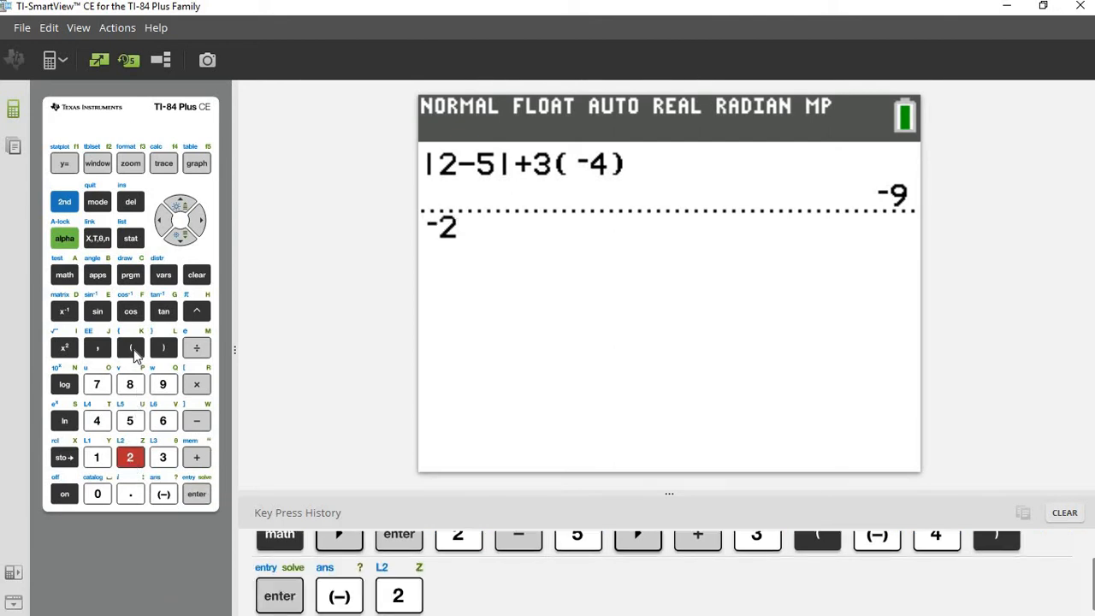
click(130, 347)
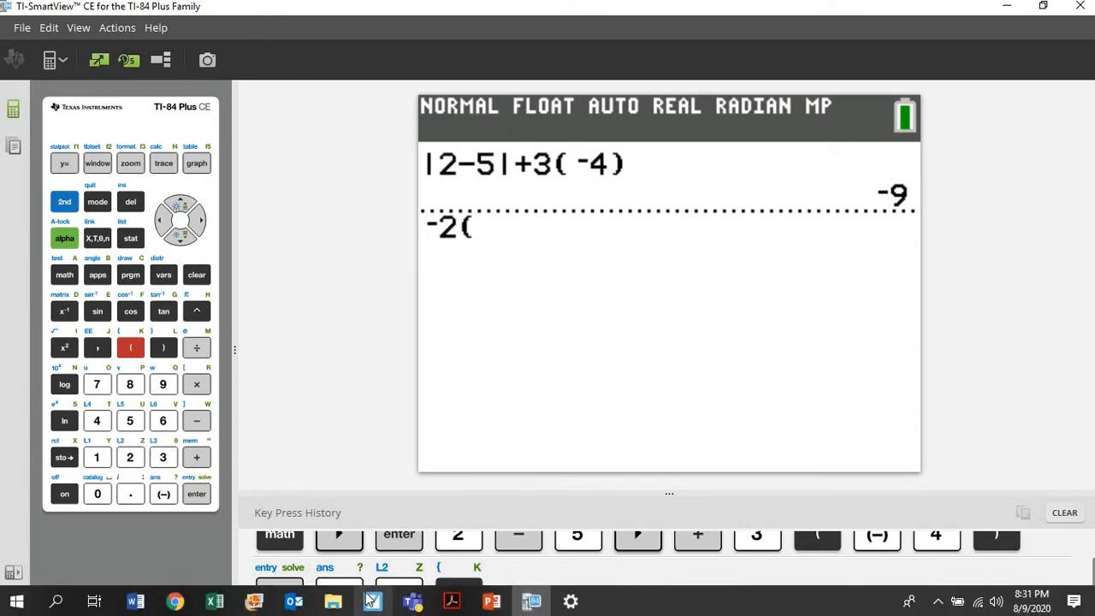
click(530, 601)
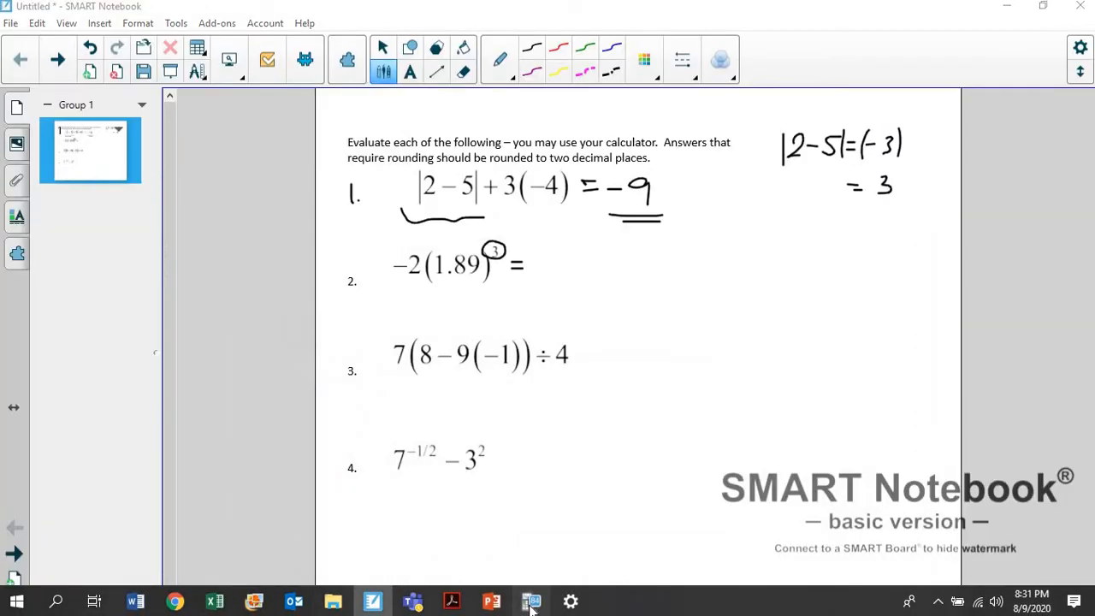
click(531, 601)
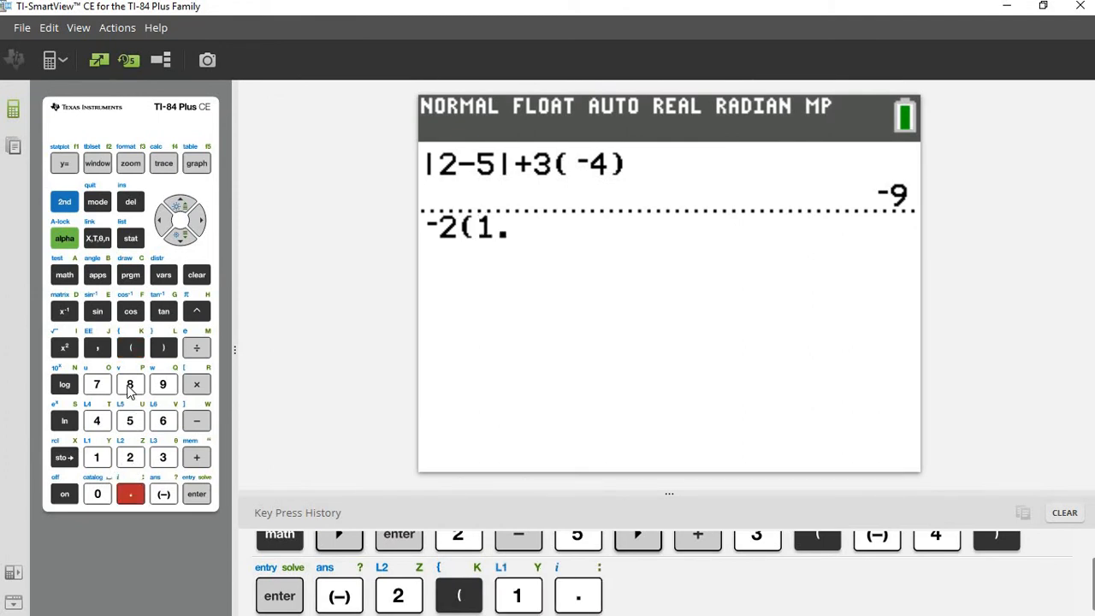
click(162, 347)
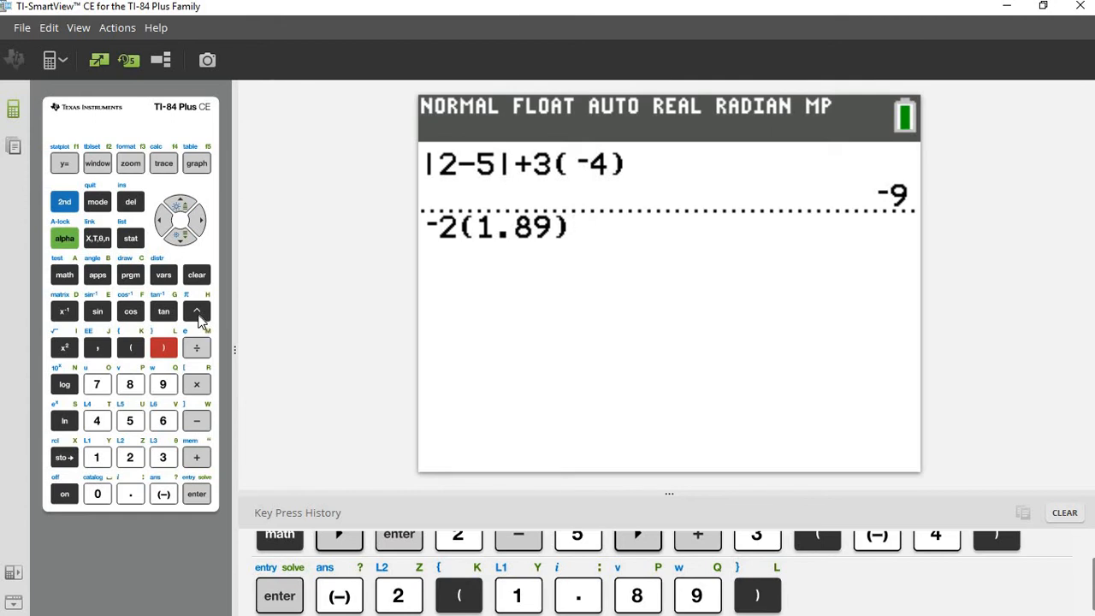
Raise the parenthesis to the power 3 and evaluate, giving −13.502538
click(196, 312)
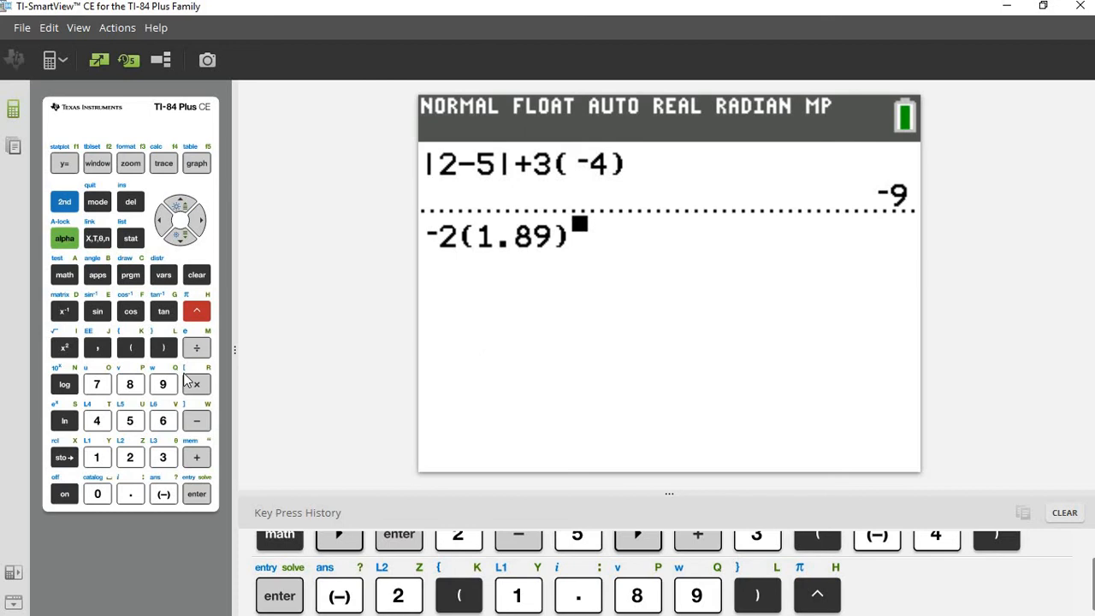
click(162, 457)
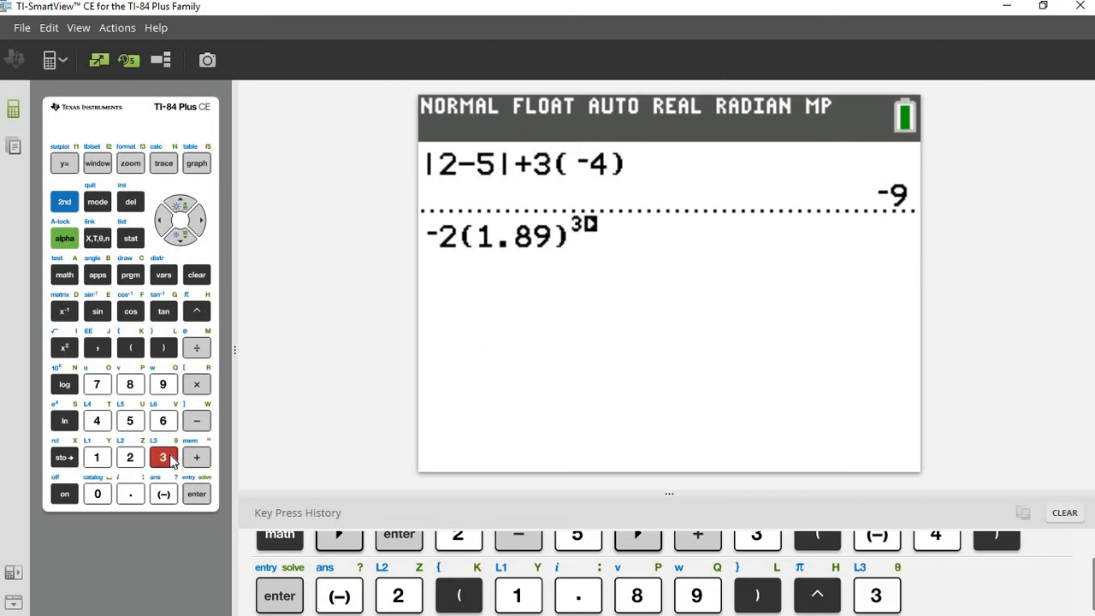
click(199, 221)
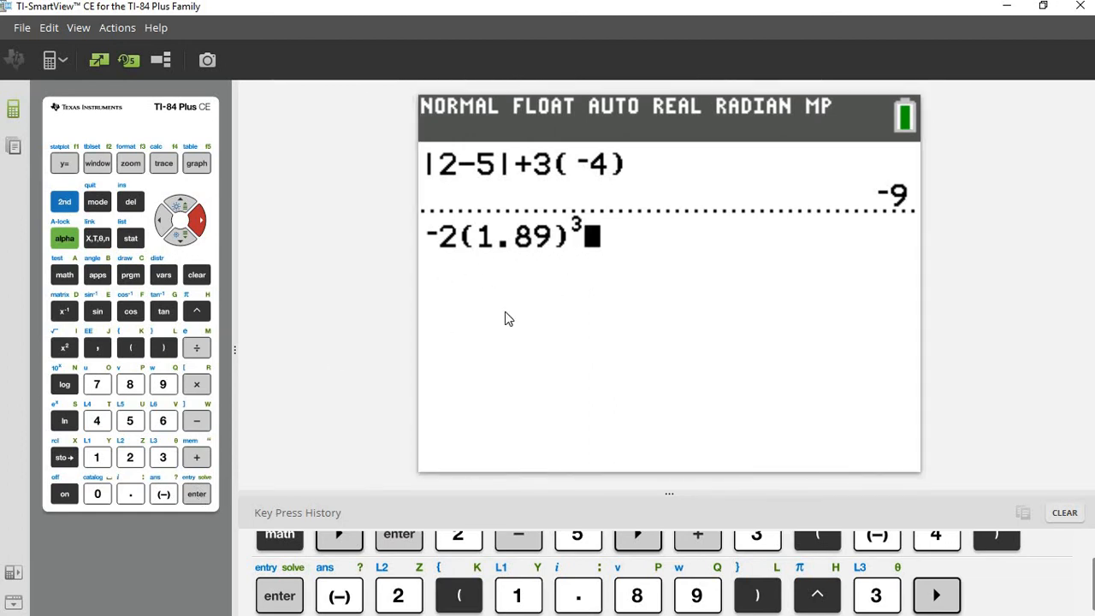
click(195, 493)
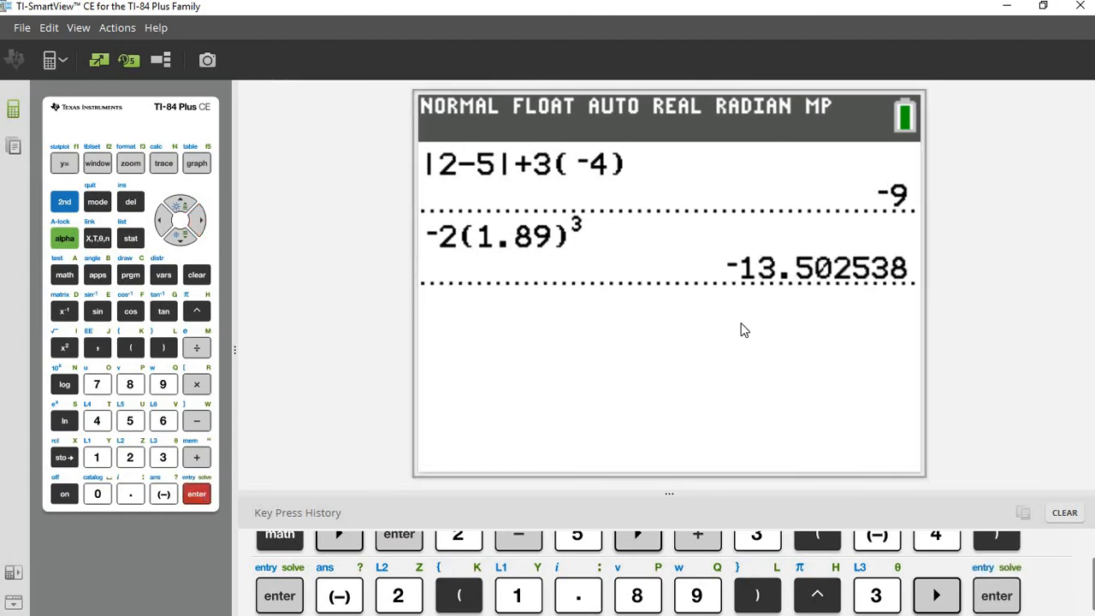
key(enter)
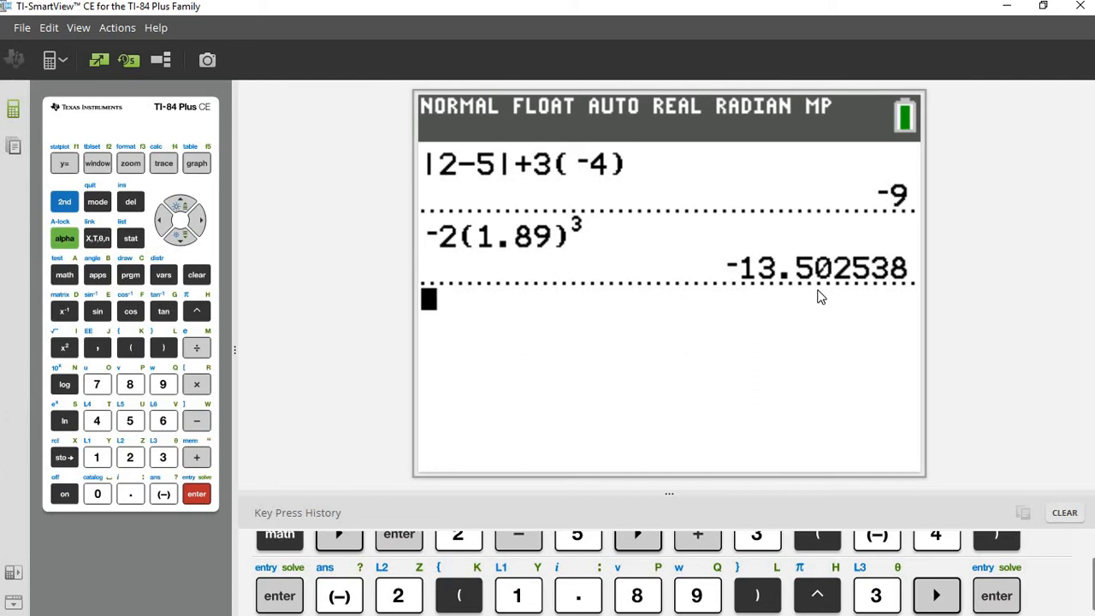
mouse_move(811, 308)
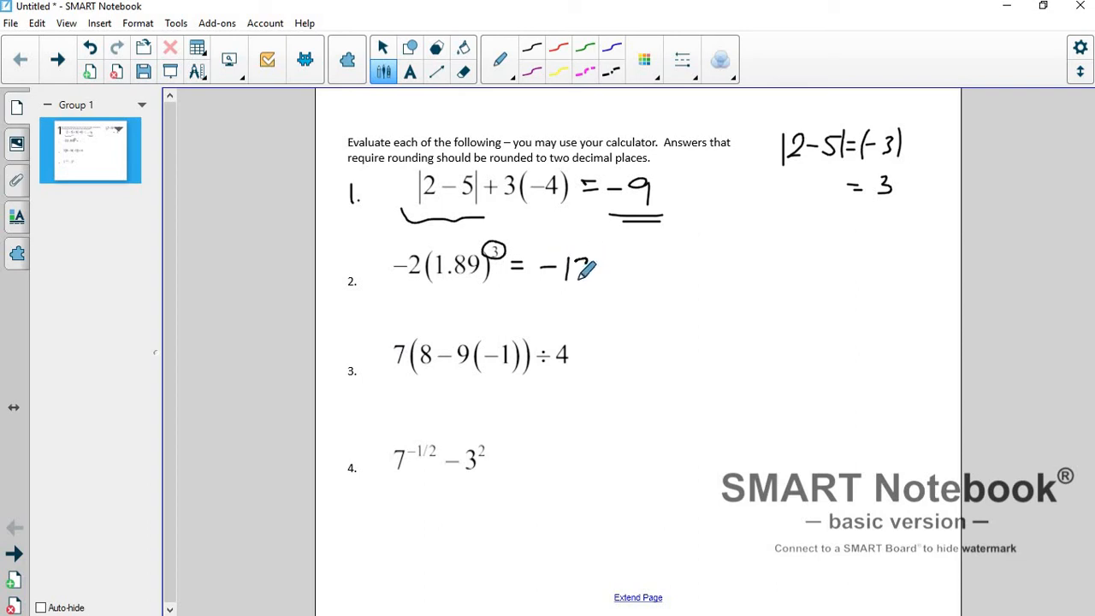
Handwrite −13.50 as problem 2's answer and underline it
drag(582, 270, 633, 270)
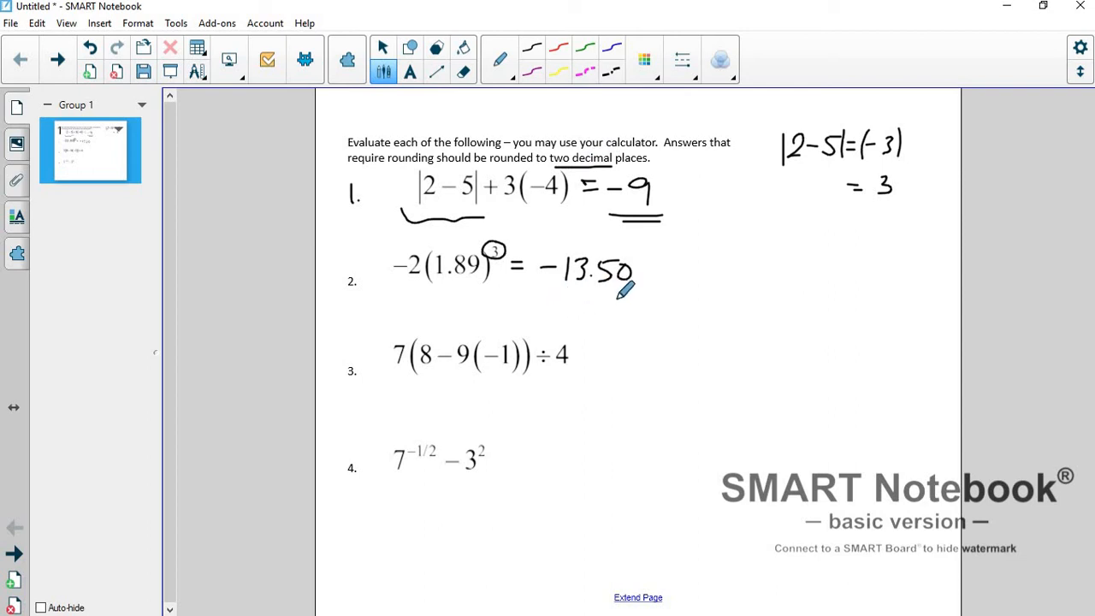
mouse_move(568, 291)
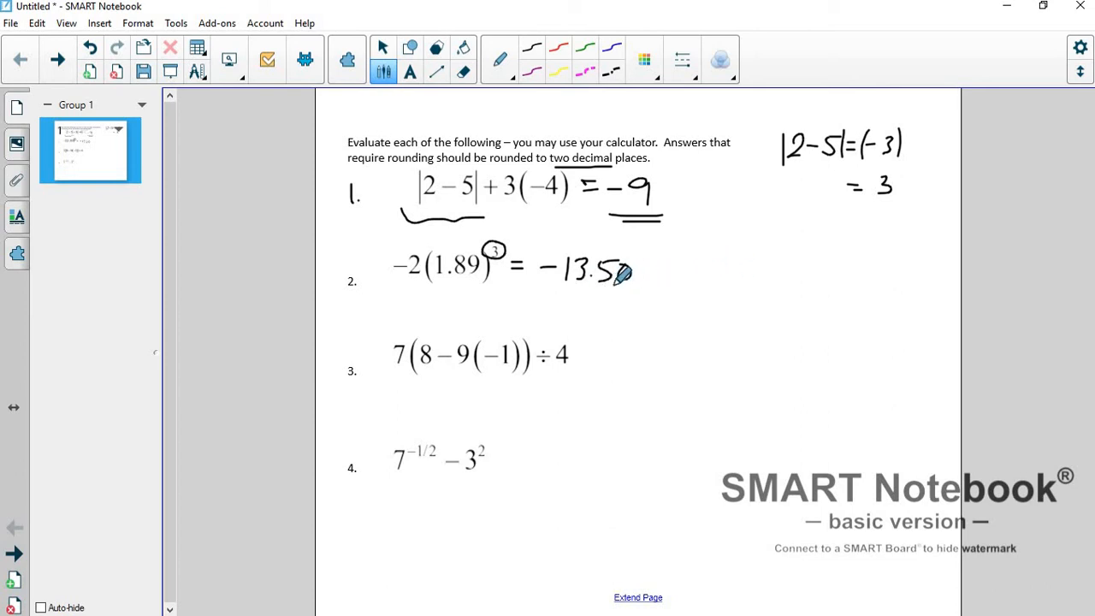
drag(617, 283, 637, 291)
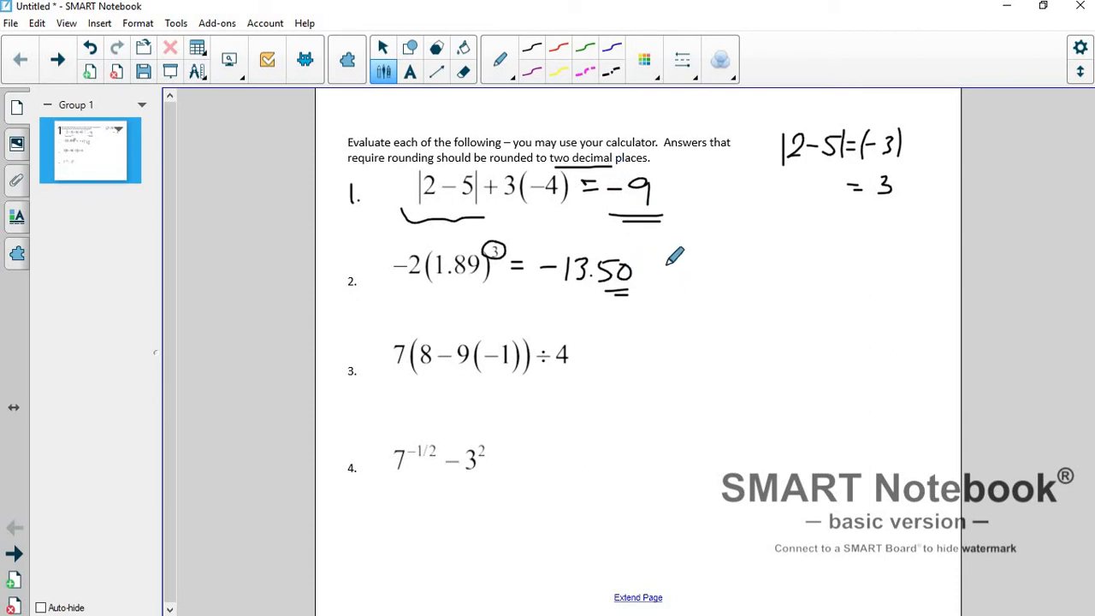
mouse_move(647, 267)
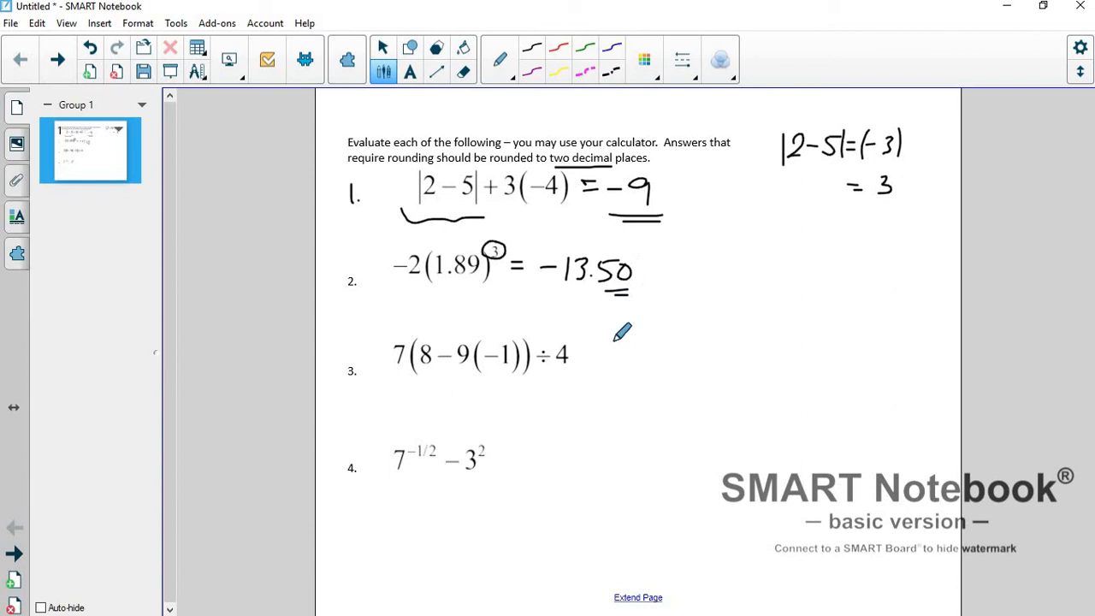
mouse_move(592, 340)
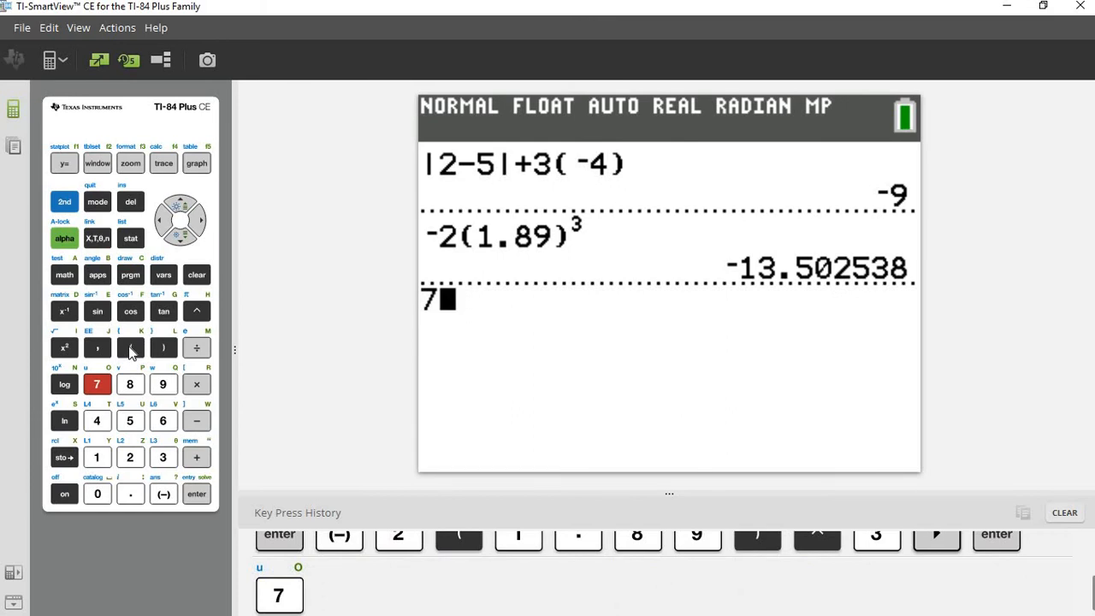
With the emulator window shrunk beside the worksheet, key 7(8−9(−1))÷4 and evaluate it
click(130, 348)
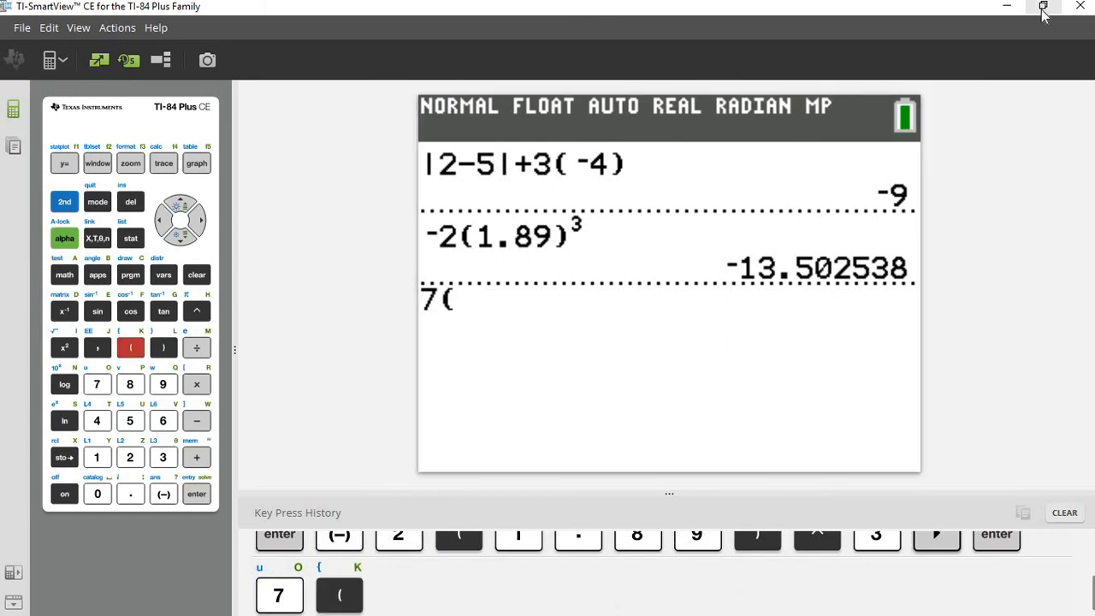
click(1044, 7)
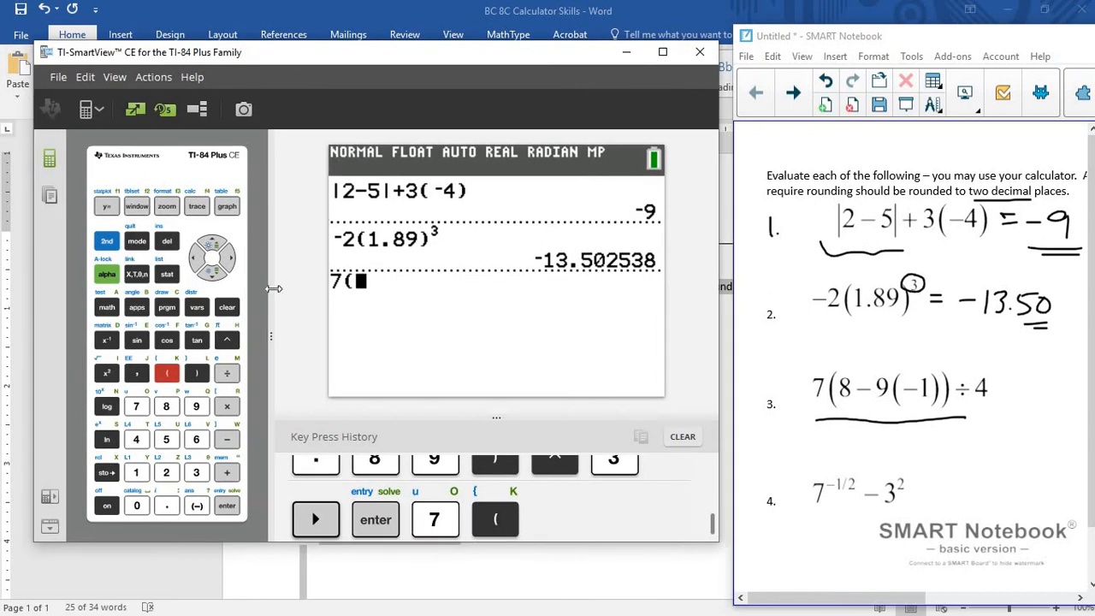
click(166, 406)
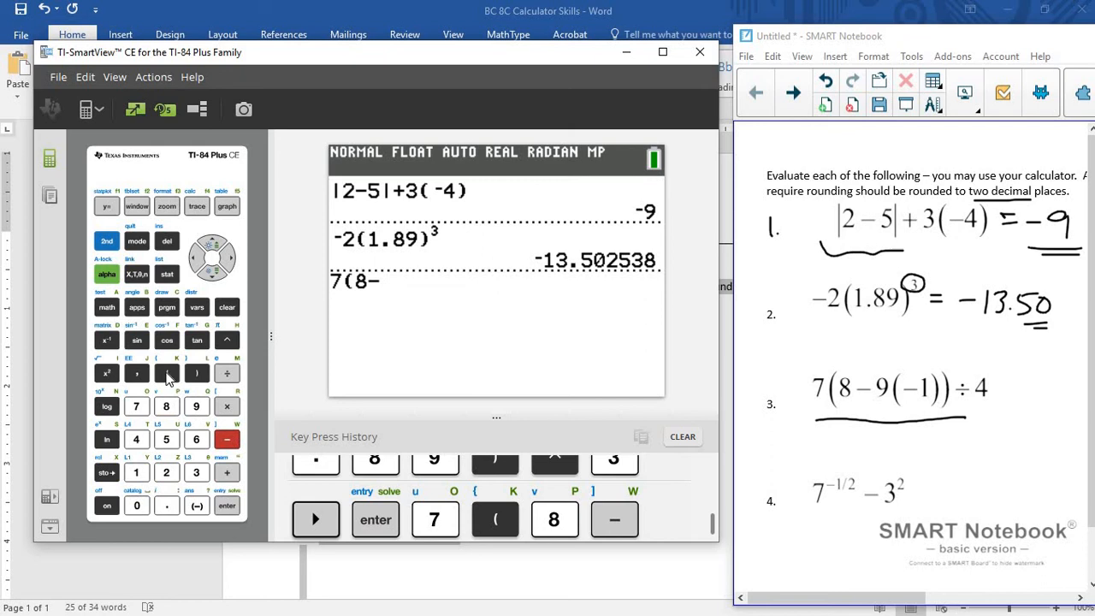
click(166, 370)
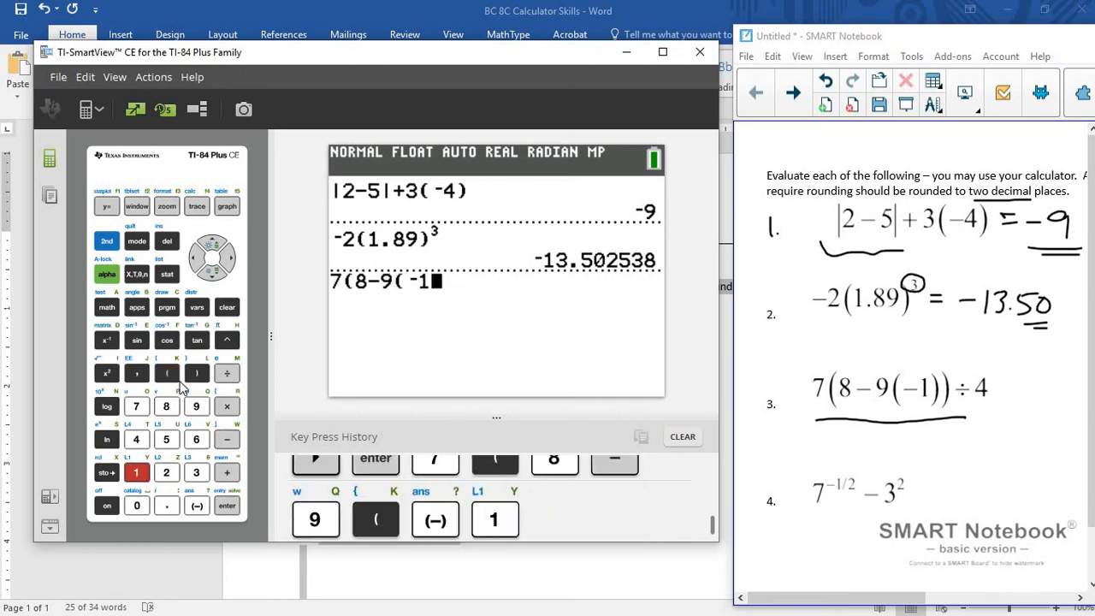
click(196, 373)
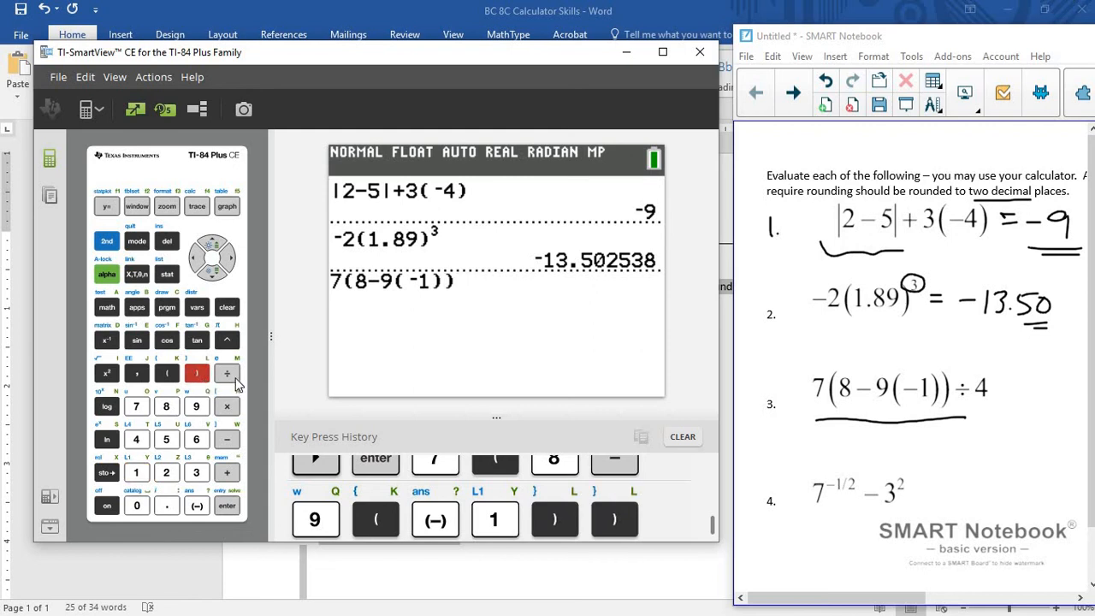
click(136, 438)
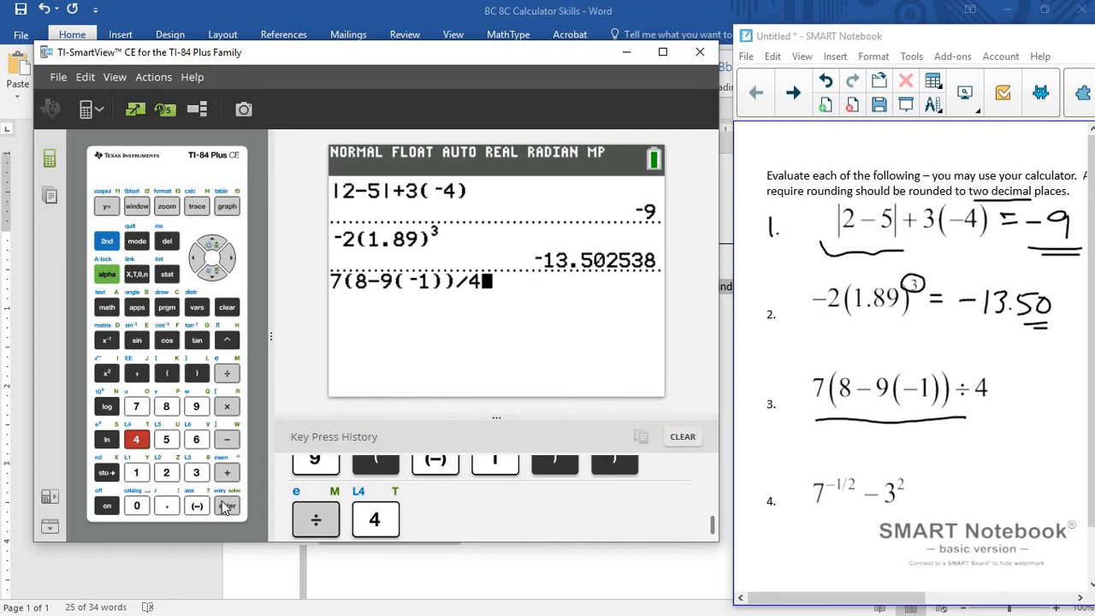
click(435, 520)
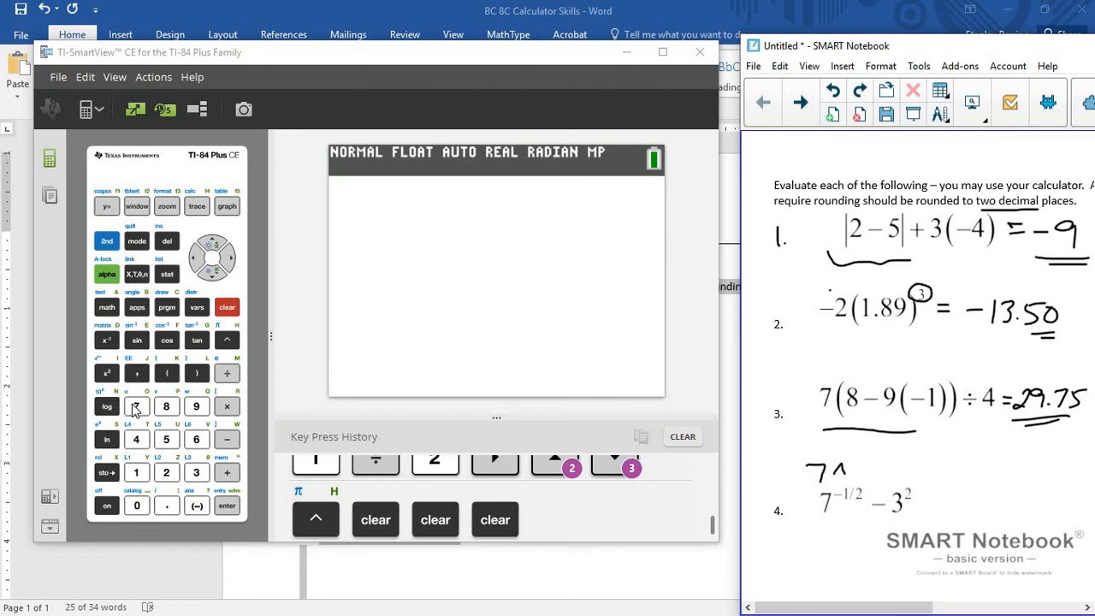
Enter 7 on the emulator to begin problem 4
click(137, 407)
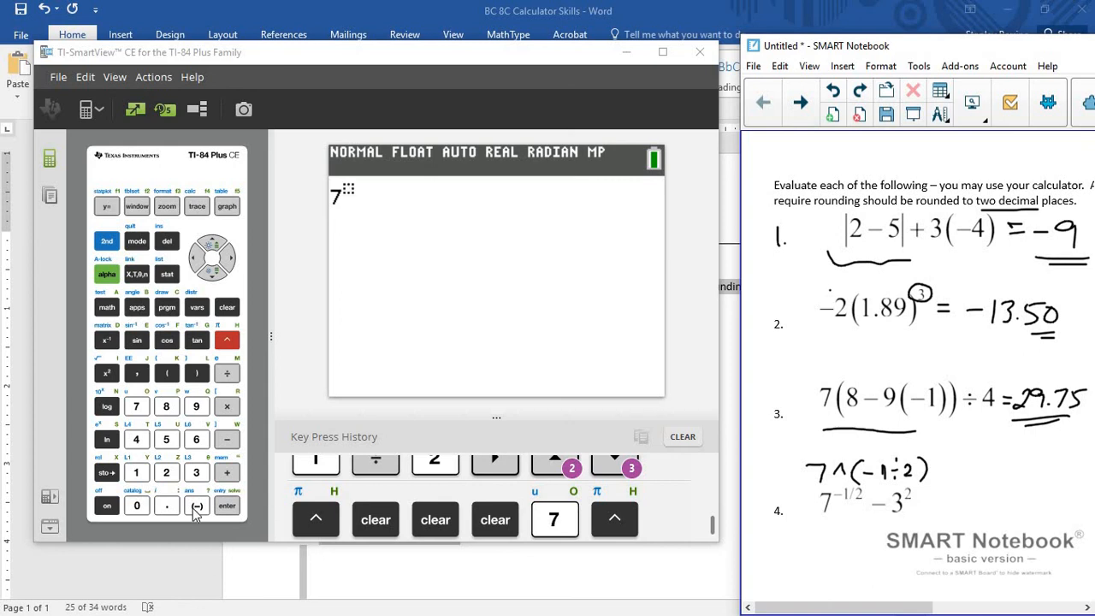
Key the exponent (−1÷2), subtract 3², and evaluate to −8.622035527
click(195, 373)
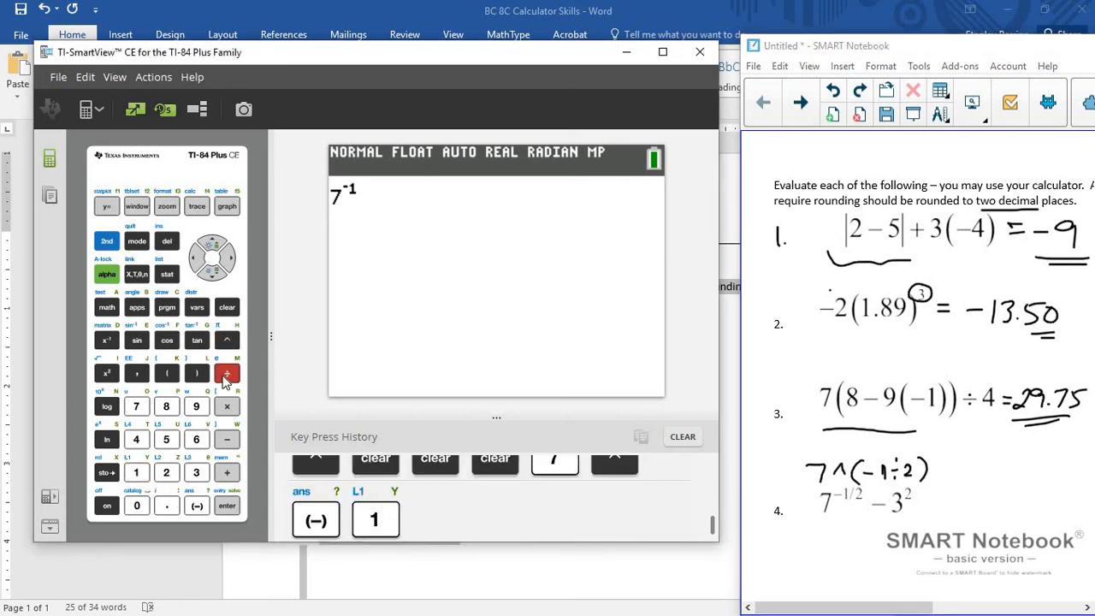
click(195, 472)
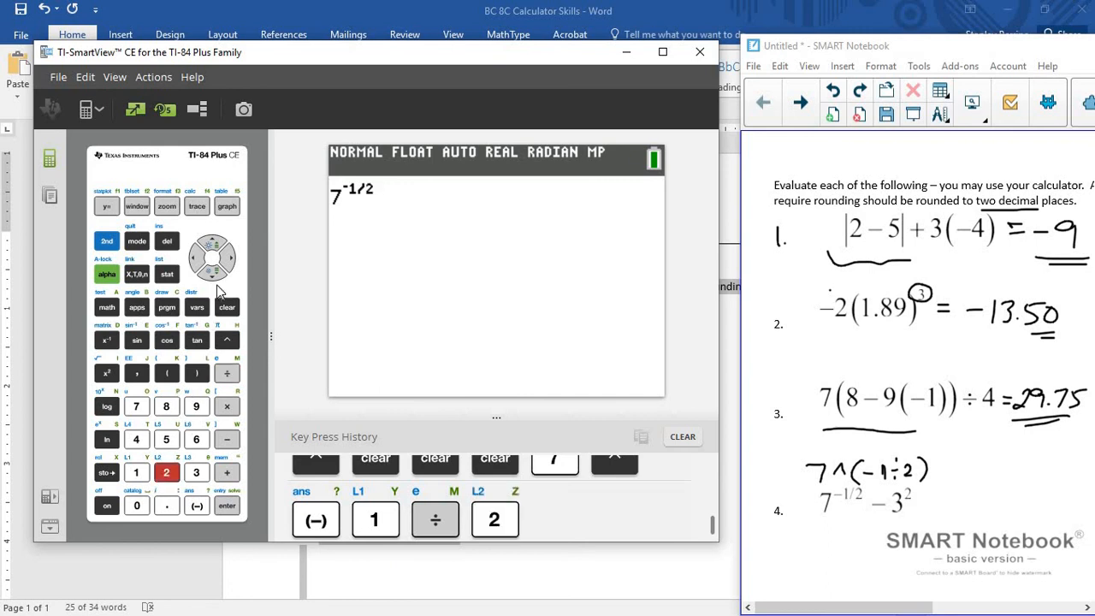
click(230, 256)
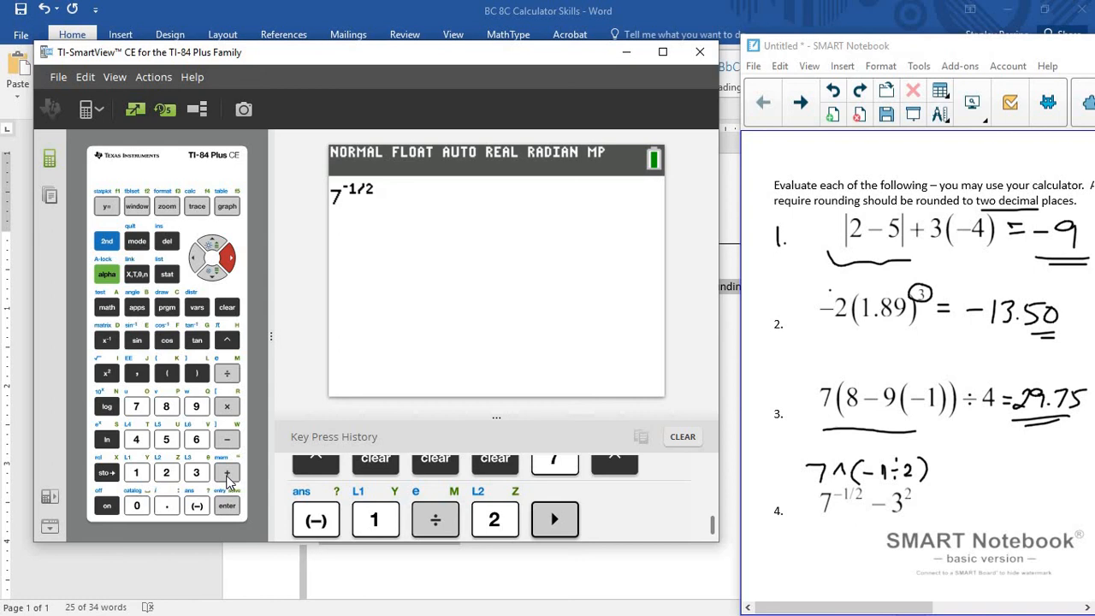
click(226, 438)
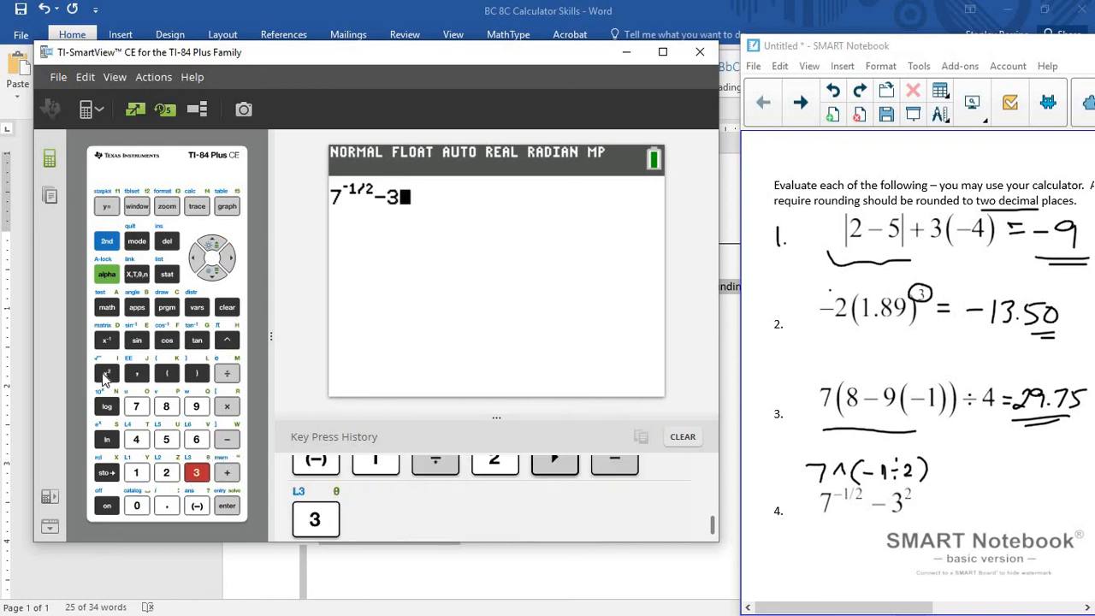
click(106, 373)
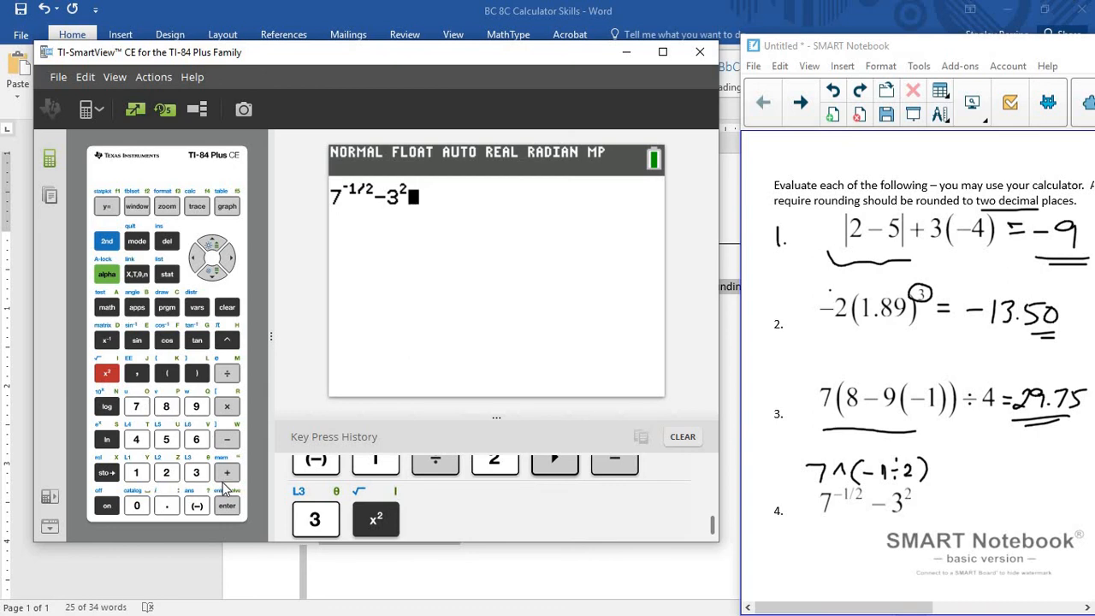
click(226, 505)
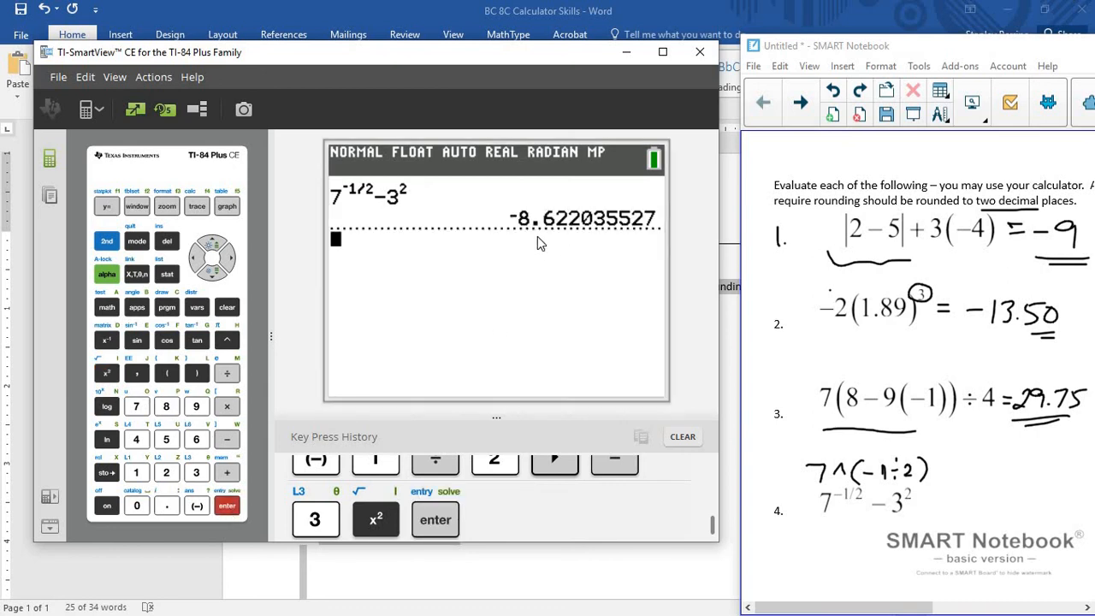